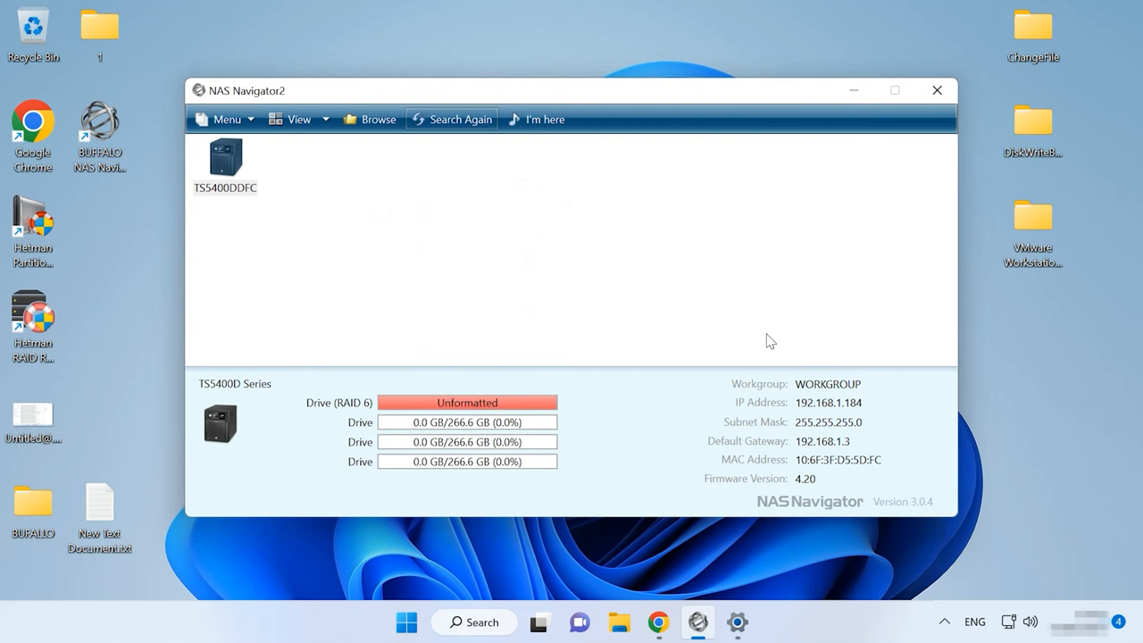
Rescan for NAS devices and open the TS5400DDFC TeraStation's settings in the browser
{"action": "left_click", "coordinate": [451, 118]}
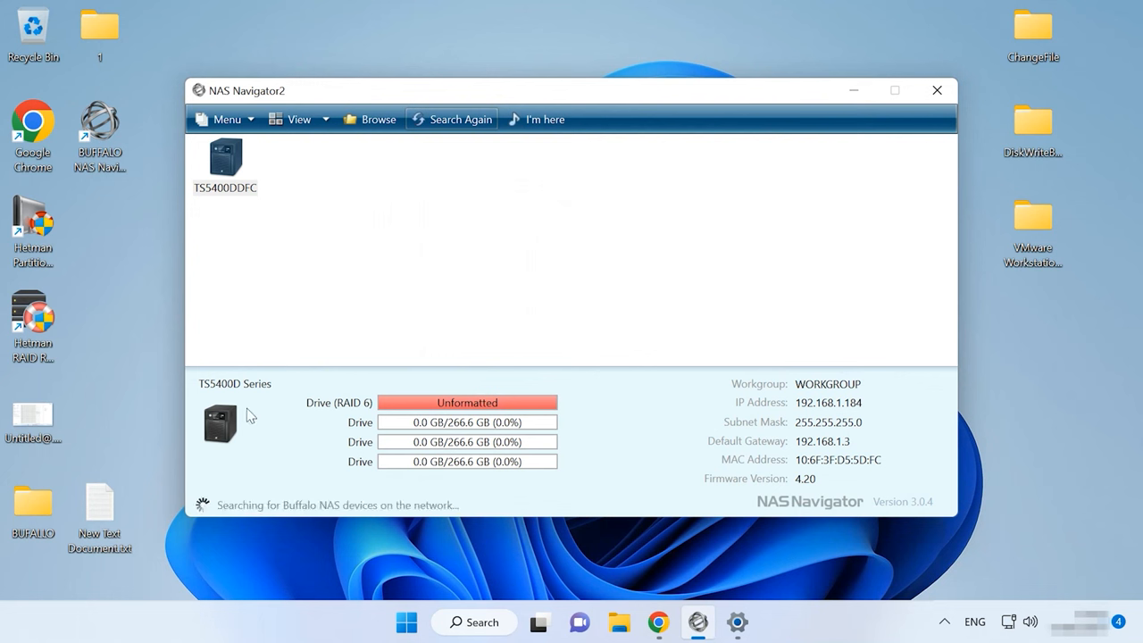
{"action": "right_click", "coordinate": [225, 159]}
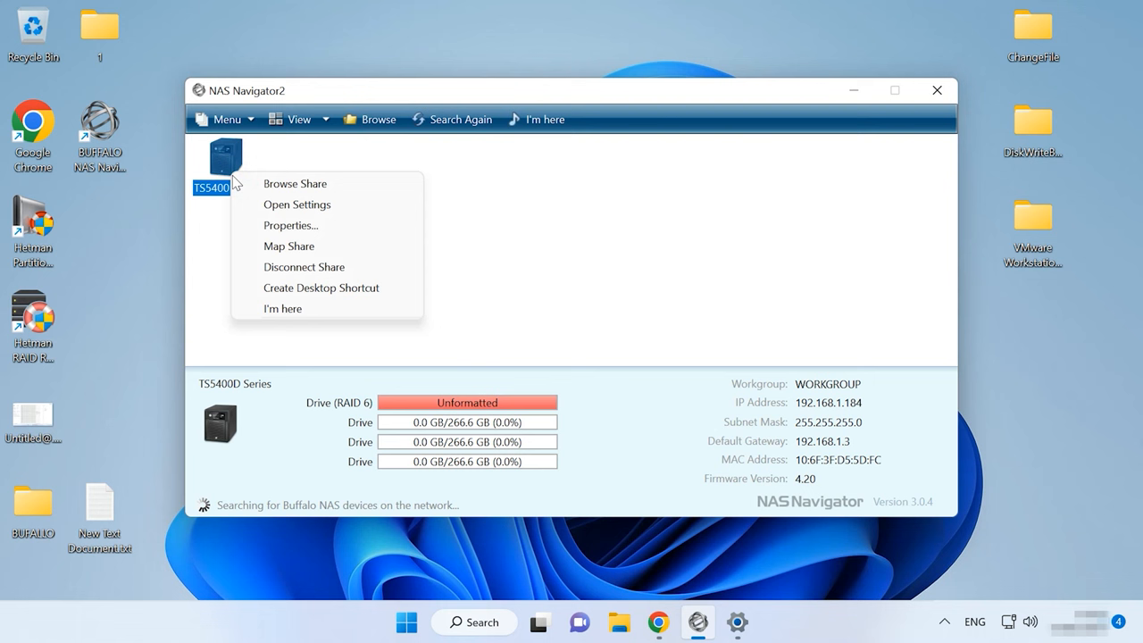
{"action": "mouse_move", "coordinate": [298, 204]}
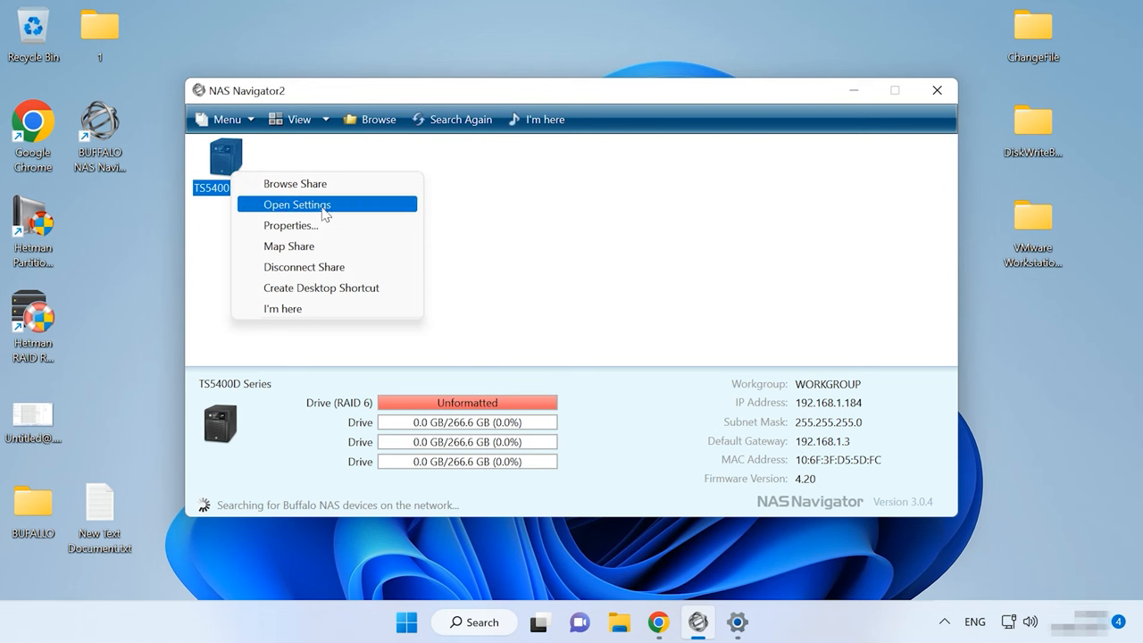
{"action": "left_click", "coordinate": [298, 204]}
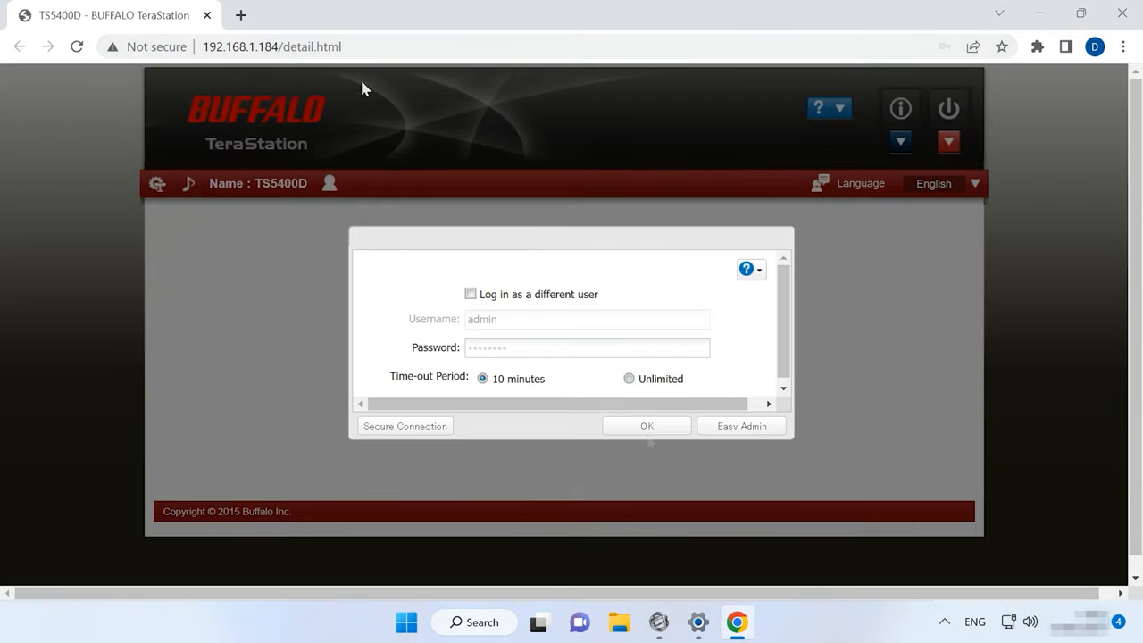
Log in as admin, open Array1 under Drives > RAID, add Disk 4 and choose RAID5
{"action": "left_click", "coordinate": [647, 425]}
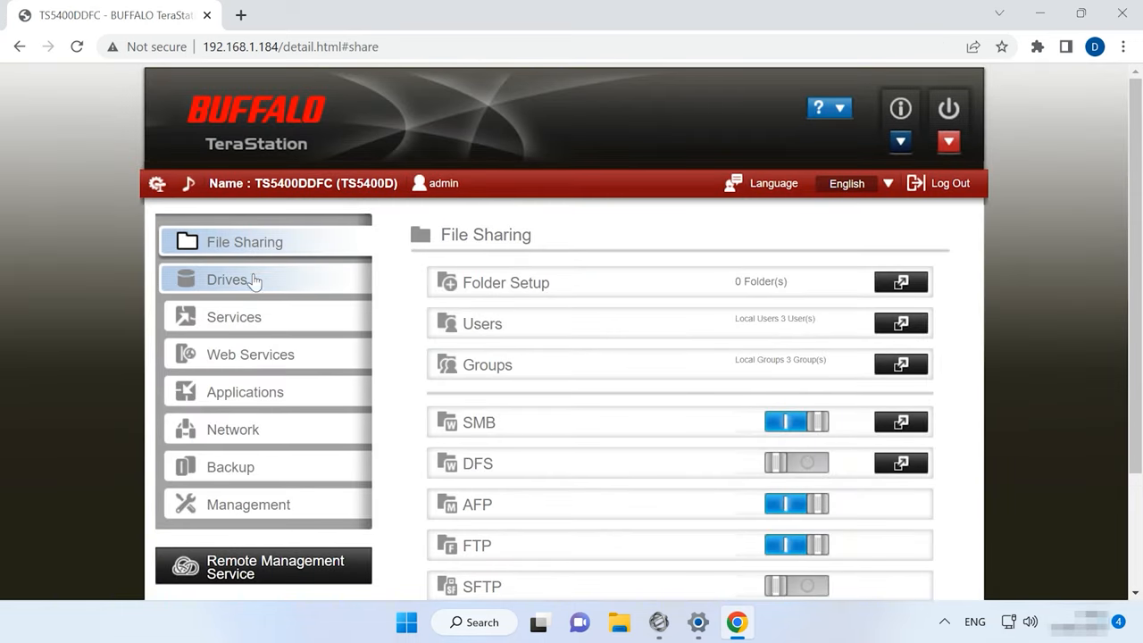
{"action": "left_click", "coordinate": [227, 279]}
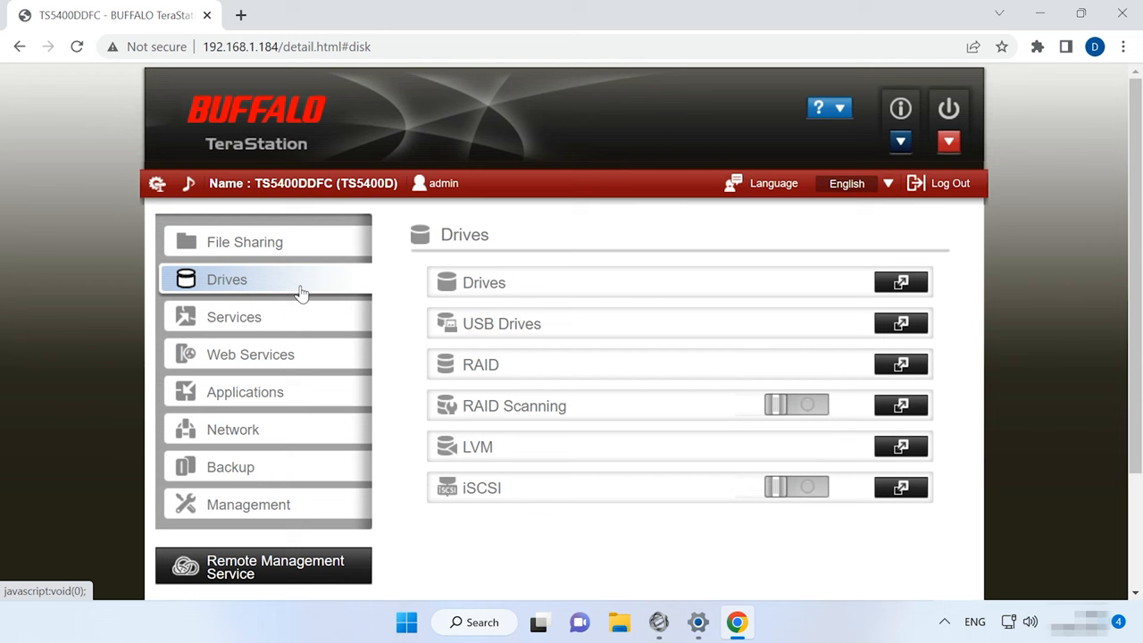
{"action": "mouse_move", "coordinate": [502, 373]}
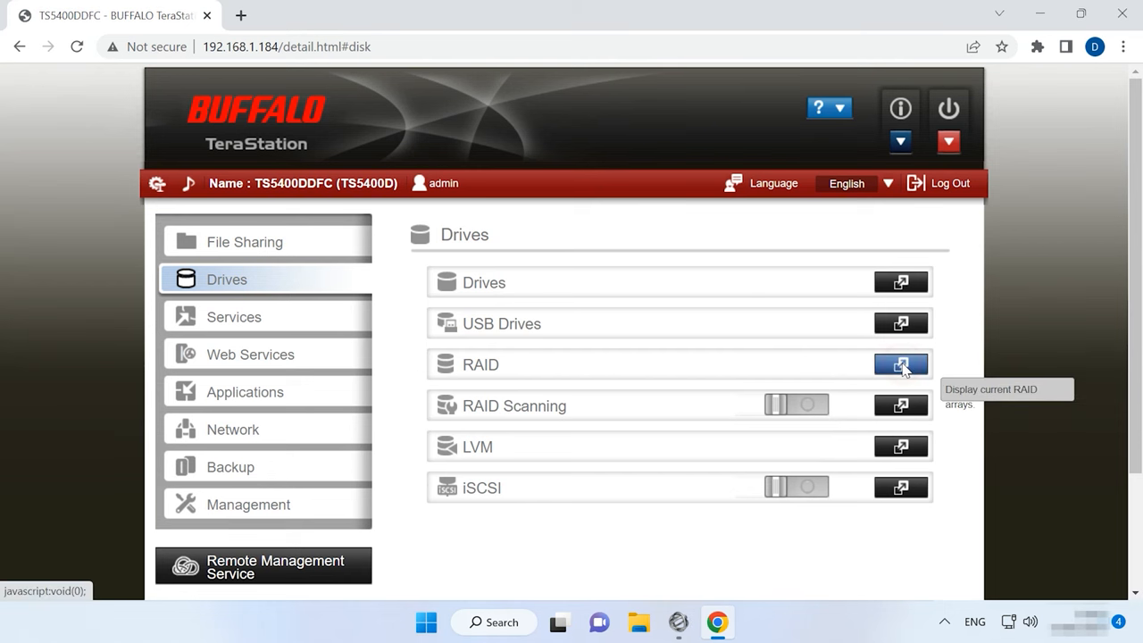
{"action": "left_click", "coordinate": [901, 364]}
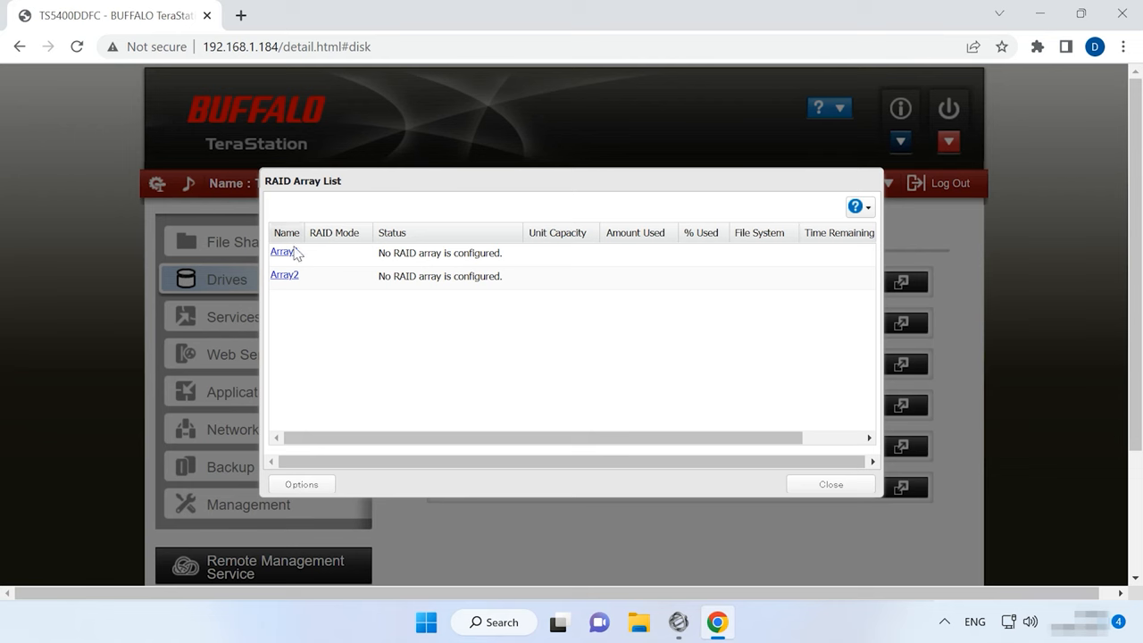
{"action": "left_click", "coordinate": [281, 252]}
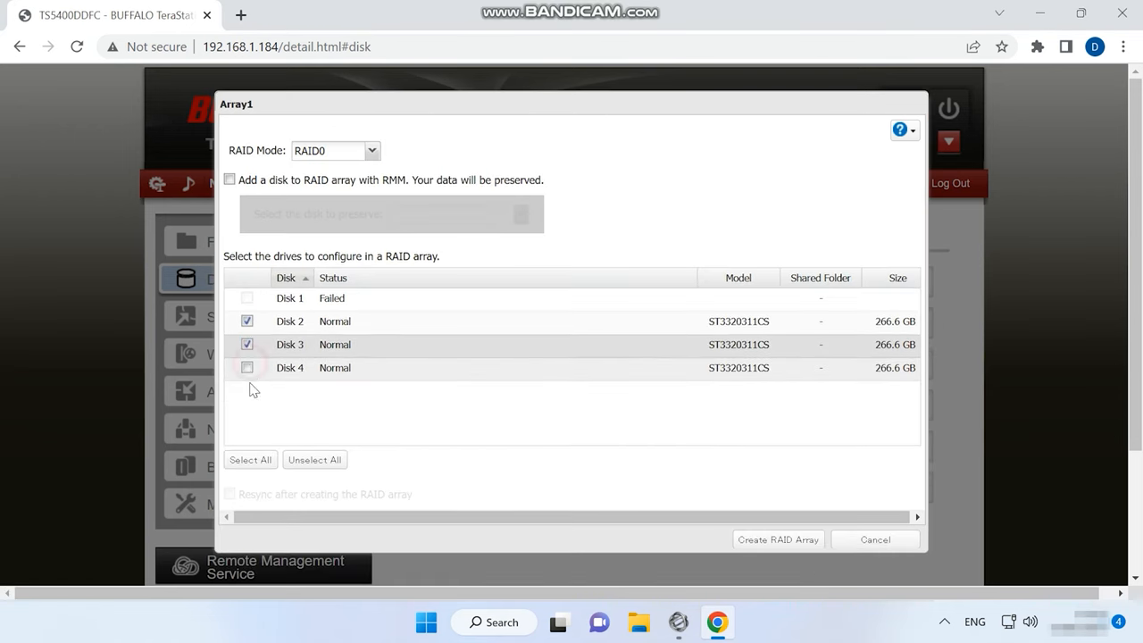
{"action": "left_click", "coordinate": [246, 367]}
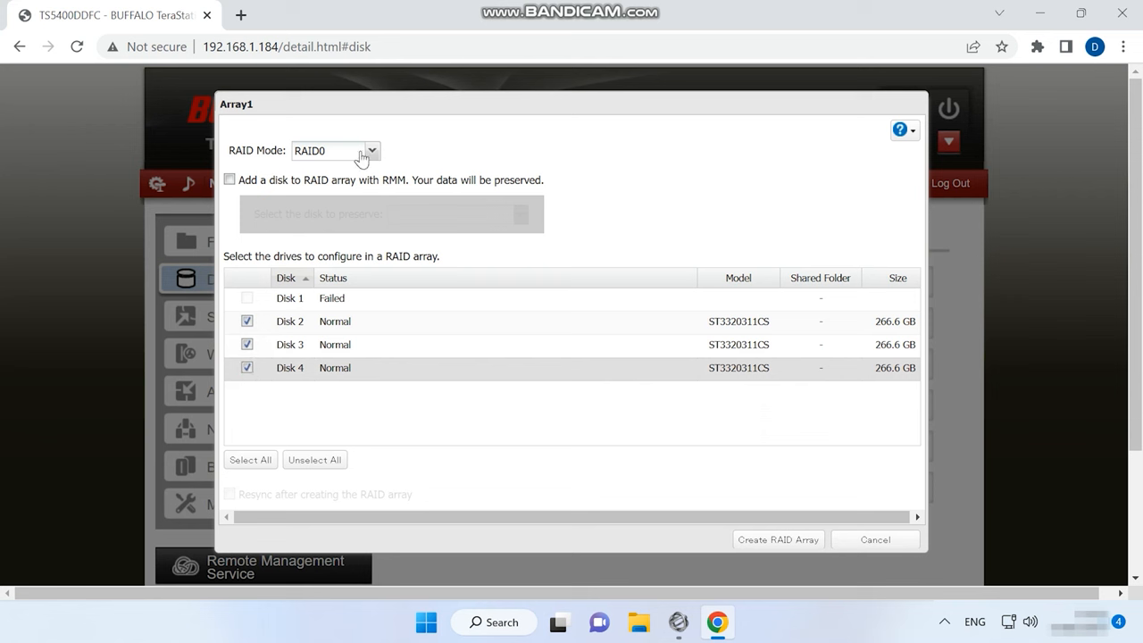
{"action": "left_click", "coordinate": [335, 150]}
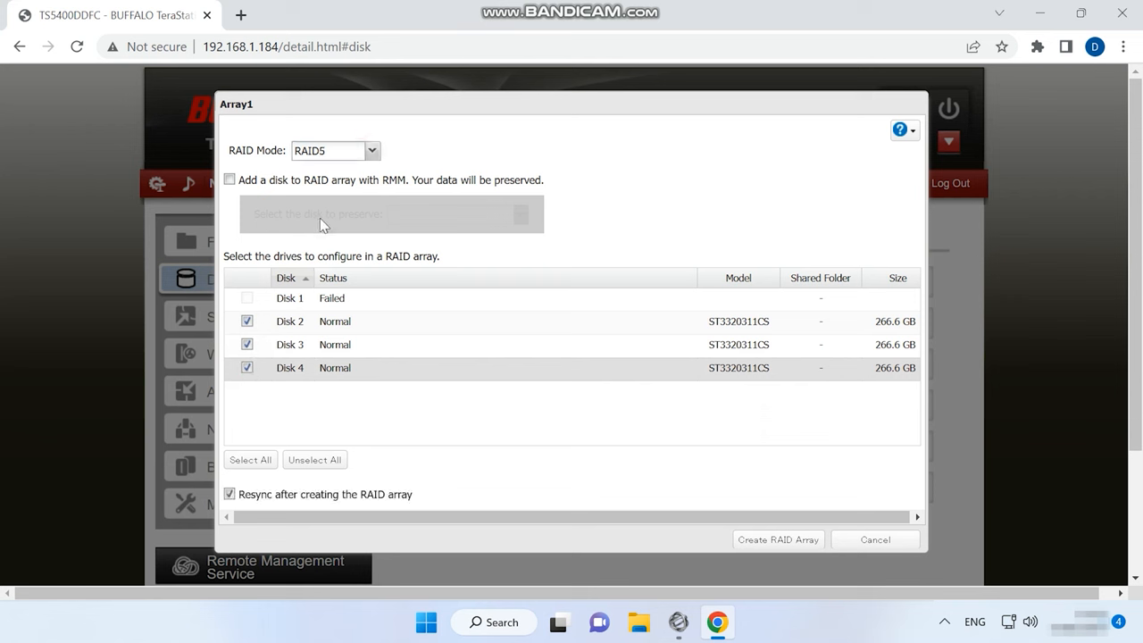
{"action": "mouse_move", "coordinate": [596, 532]}
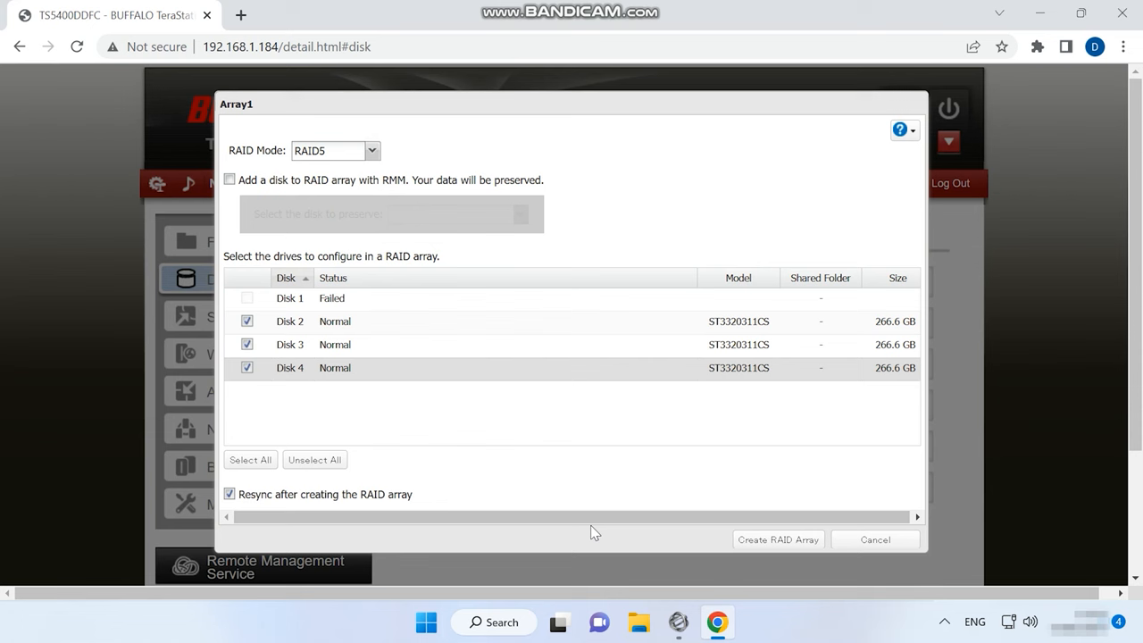
Create and confirm the RAID5 Array1, dismiss the completion note, and let syncing begin
{"action": "left_click", "coordinate": [777, 539]}
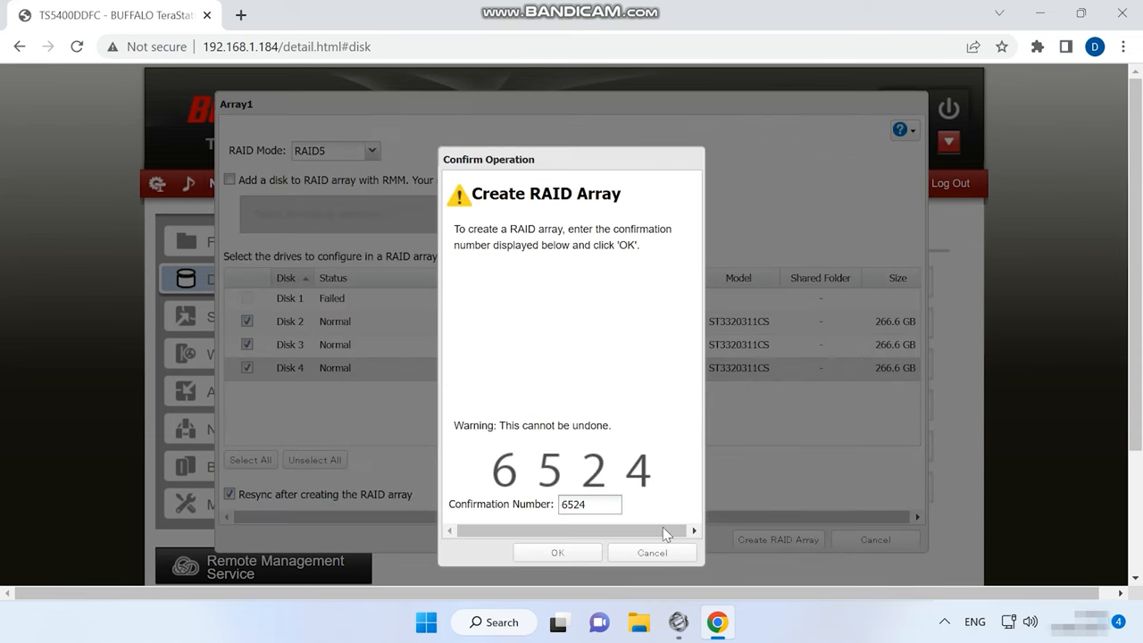
{"action": "left_click", "coordinate": [556, 552]}
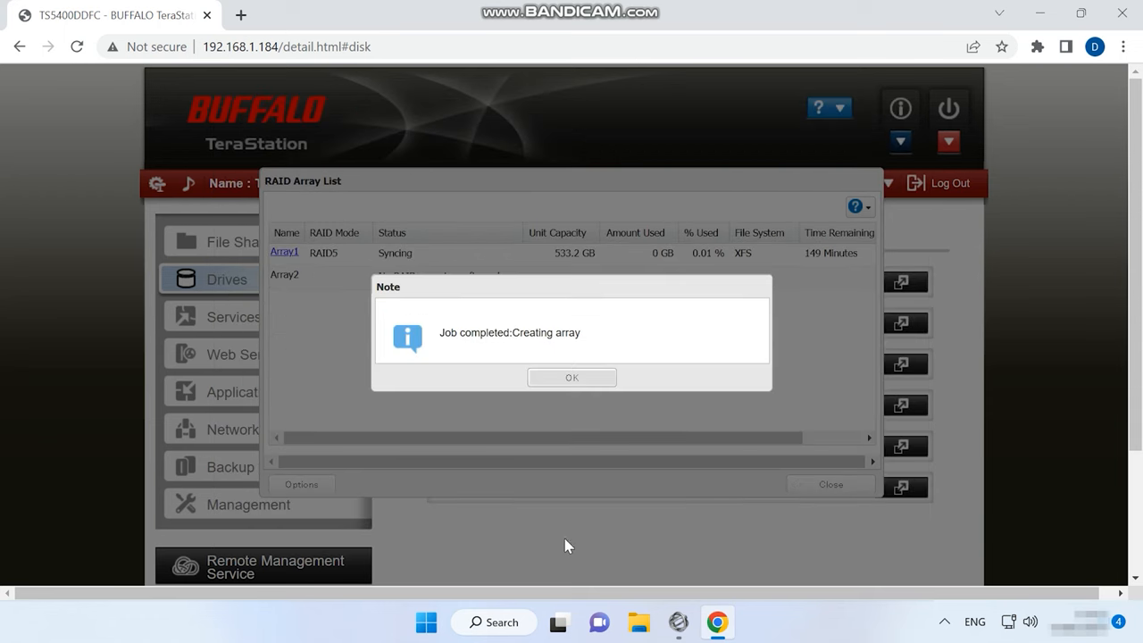
{"action": "left_click", "coordinate": [571, 377]}
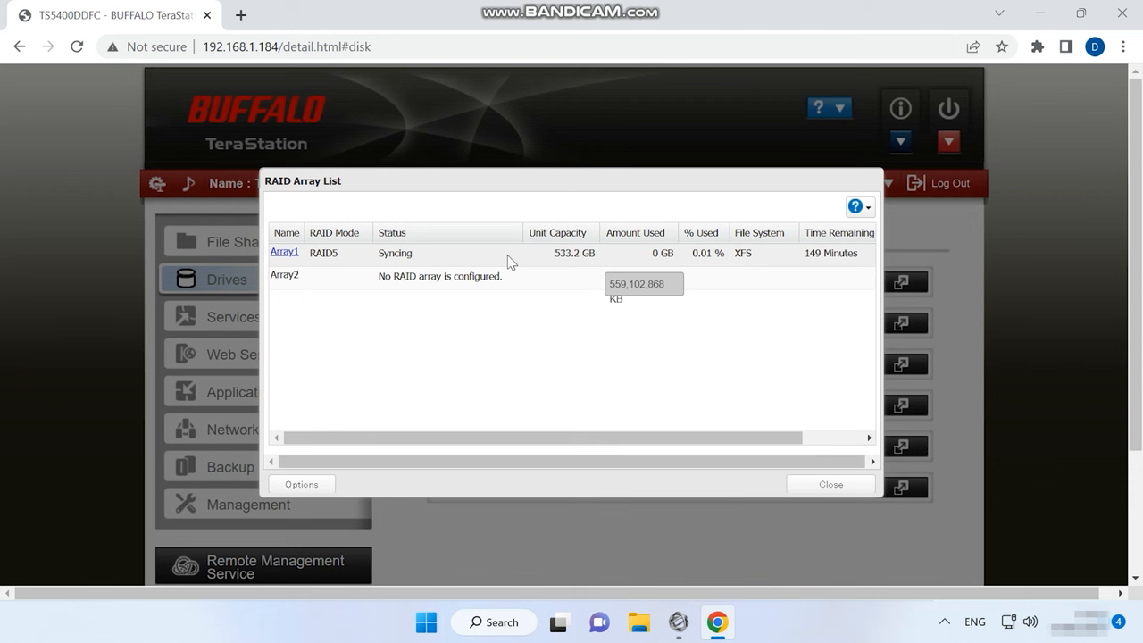
{"action": "mouse_move", "coordinate": [785, 446]}
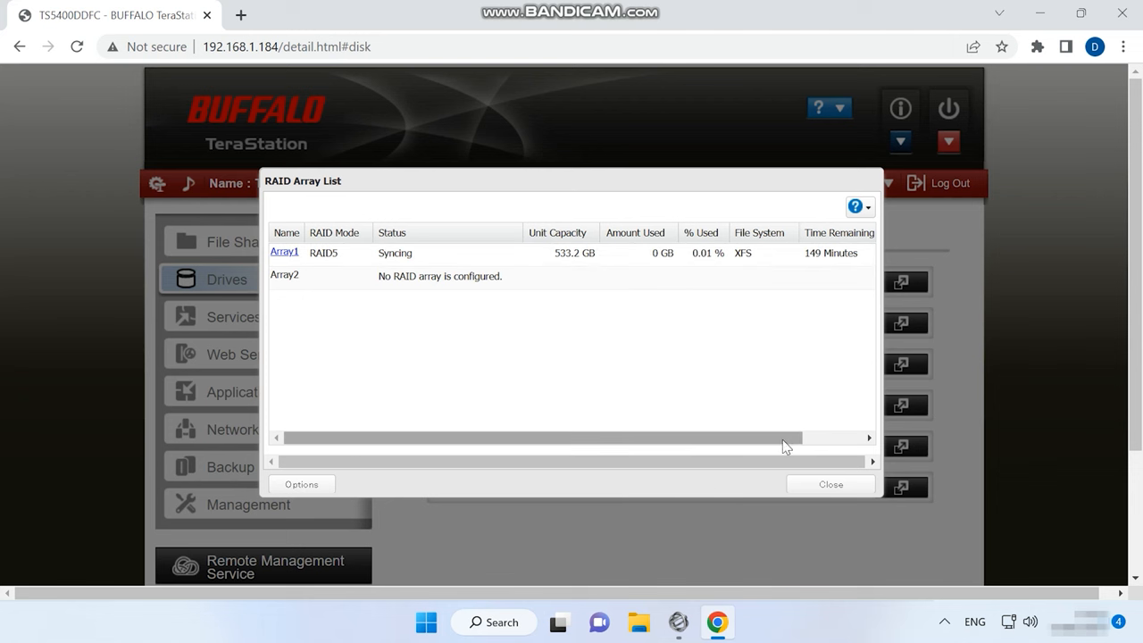
{"action": "left_click_drag", "start_coordinate": [786, 437], "coordinate": [746, 438]}
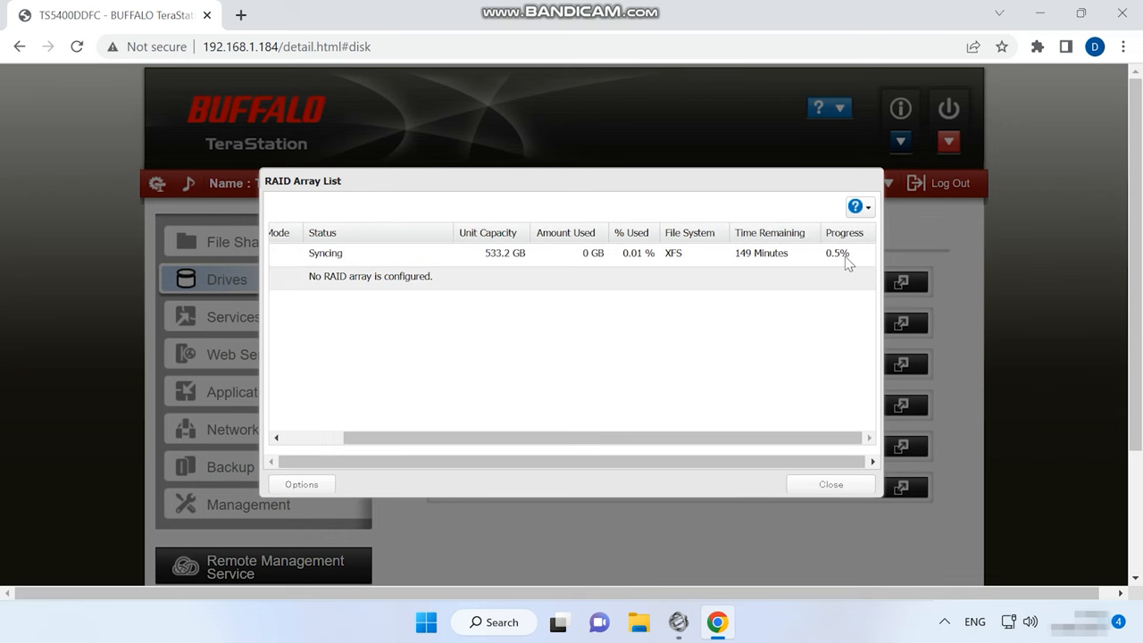
{"action": "mouse_move", "coordinate": [850, 266]}
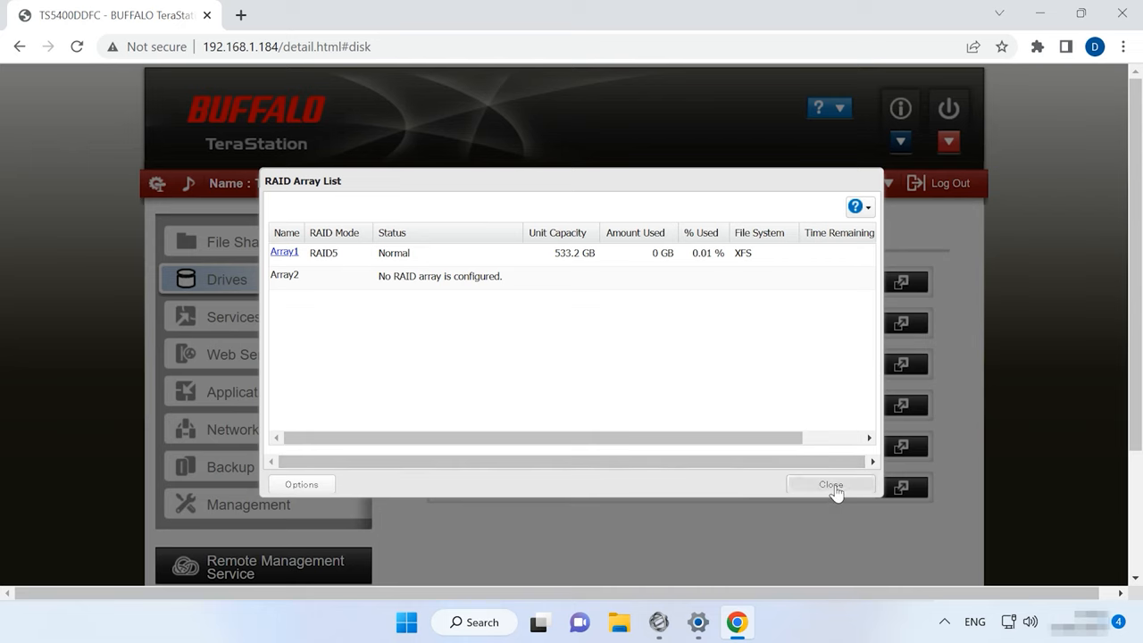
Close the RAID array list and open the shared folder list under File Sharing
{"action": "left_click", "coordinate": [830, 484]}
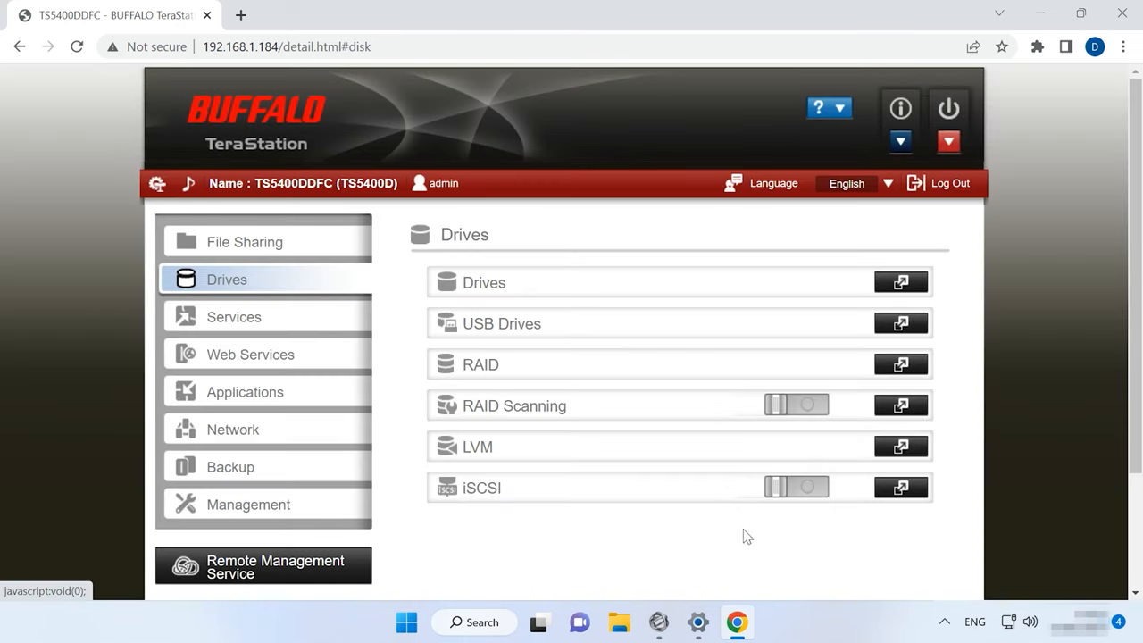
{"action": "mouse_move", "coordinate": [303, 249]}
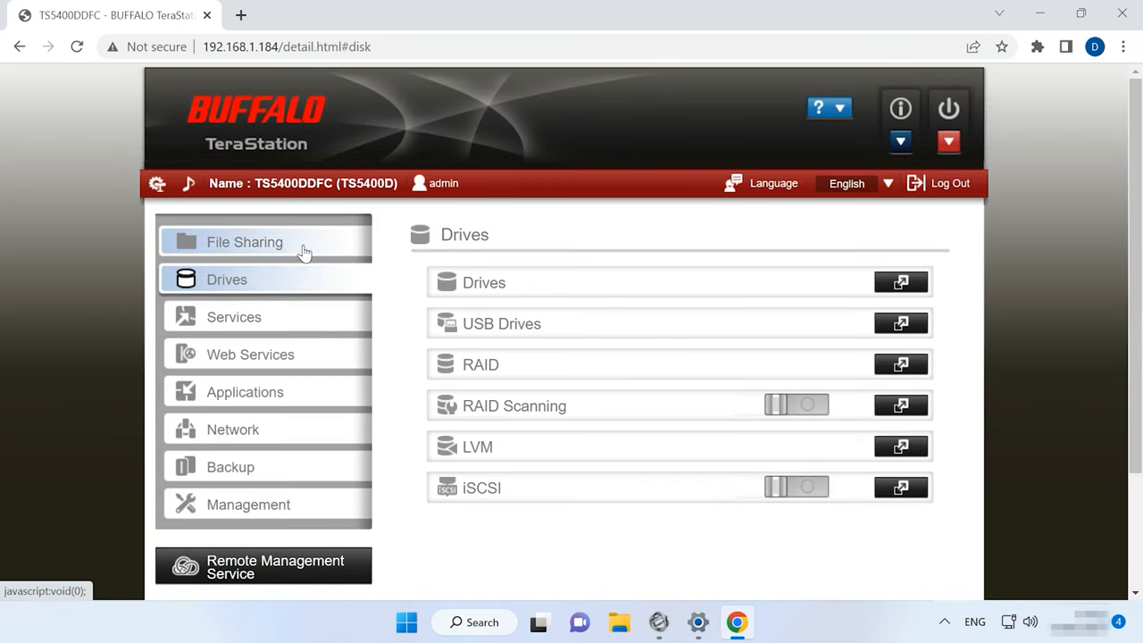
{"action": "left_click", "coordinate": [244, 242]}
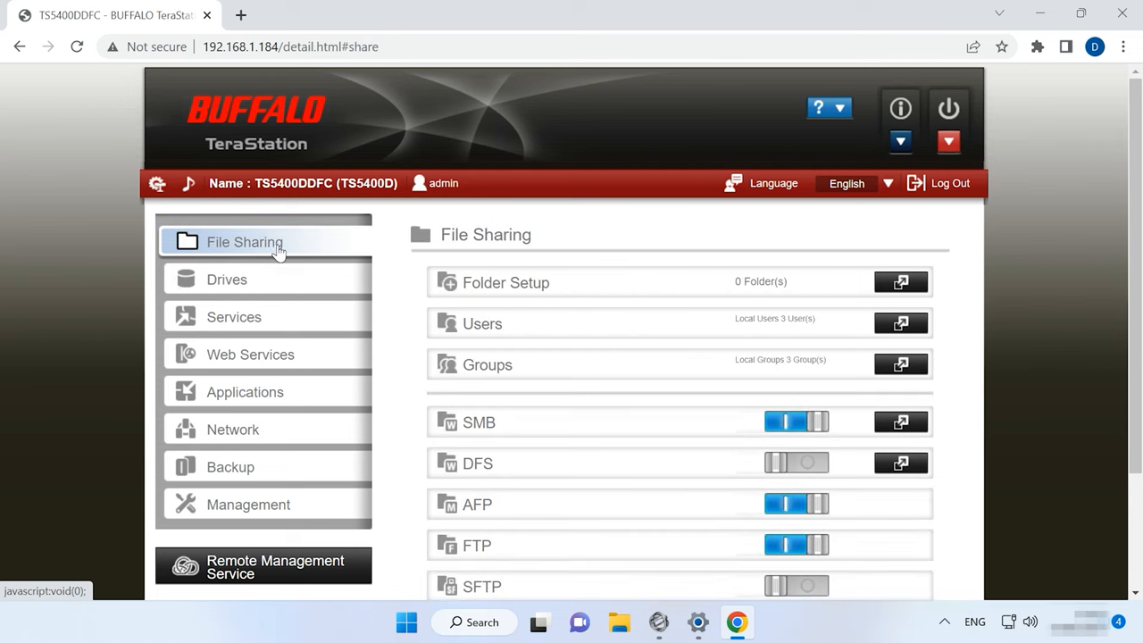
{"action": "mouse_move", "coordinate": [515, 290]}
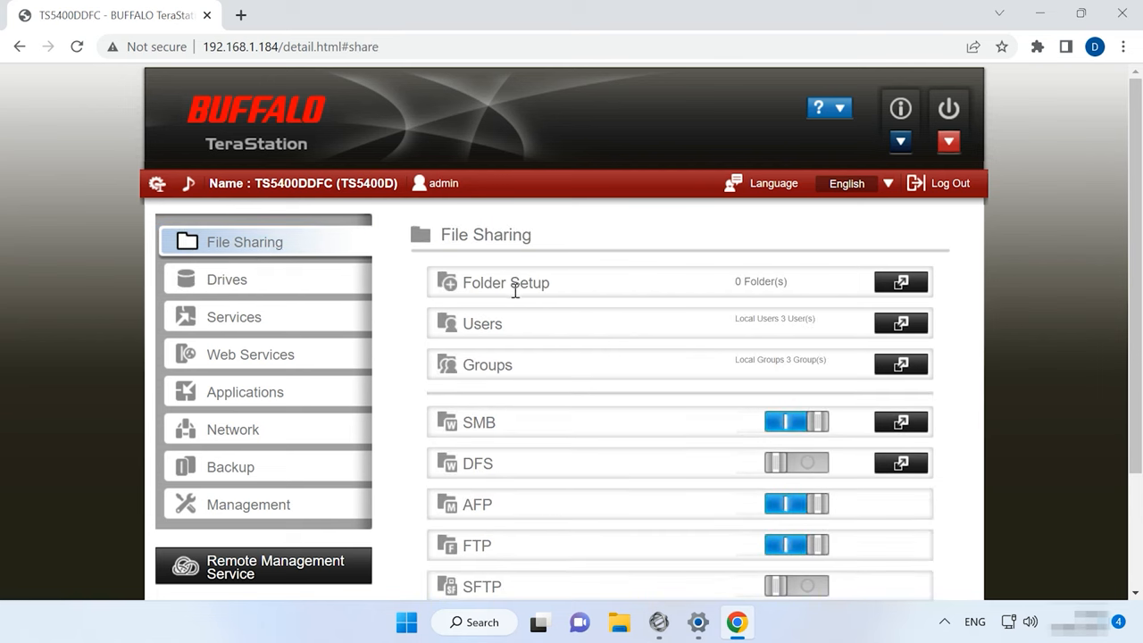
{"action": "left_click", "coordinate": [900, 281]}
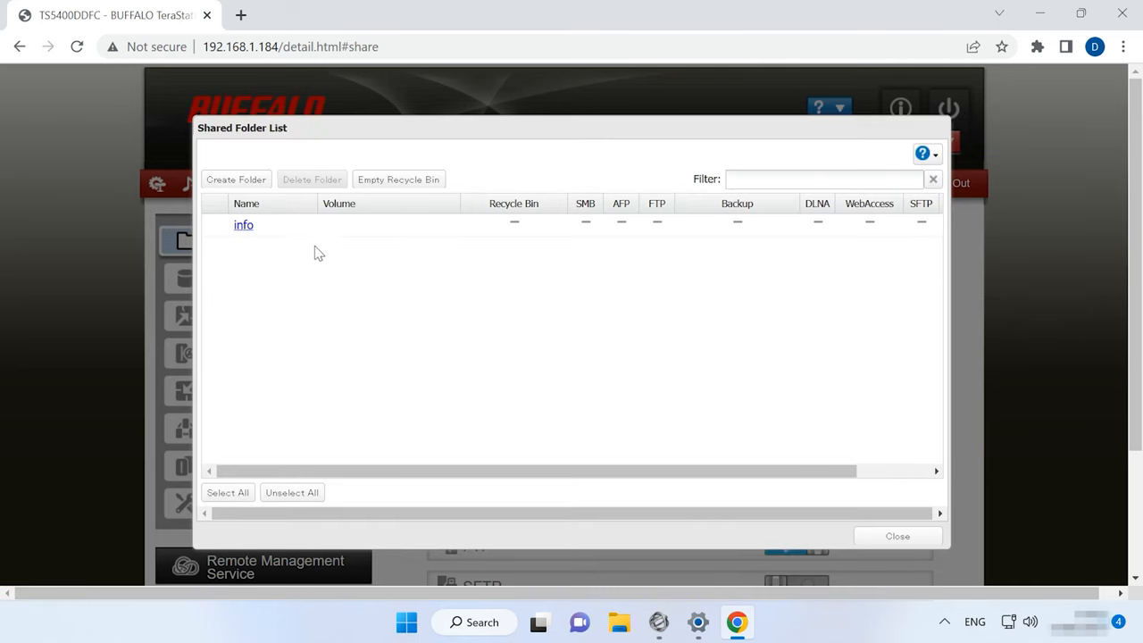
Add a shared folder named Bdata with FTP ticked and AFP unticked, and save it
{"action": "left_click", "coordinate": [236, 179]}
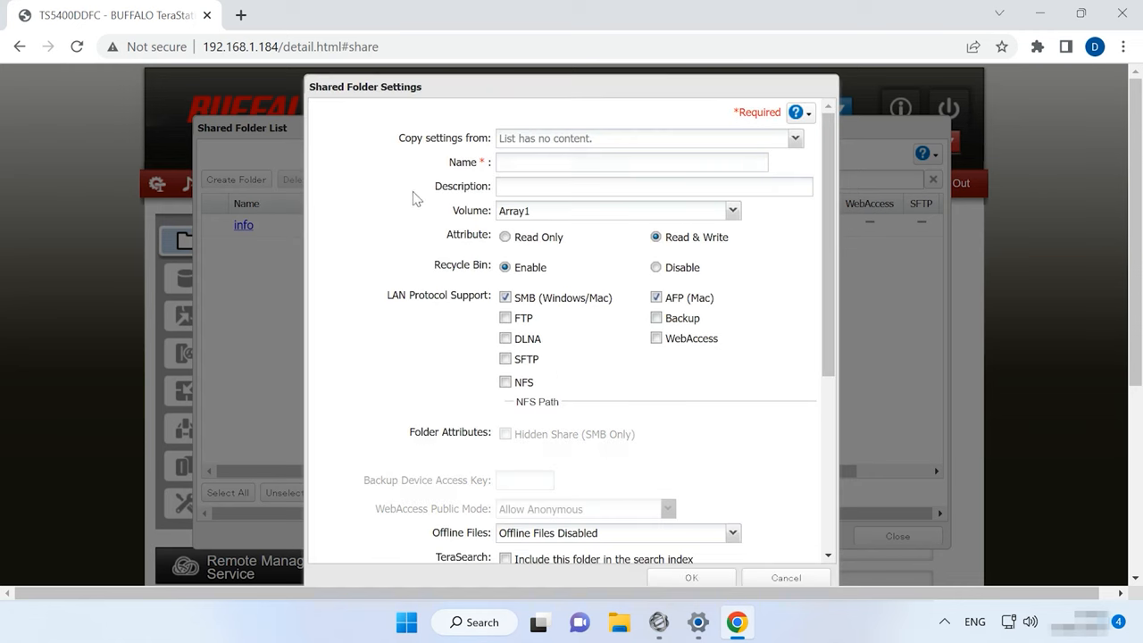
{"action": "left_click", "coordinate": [632, 163]}
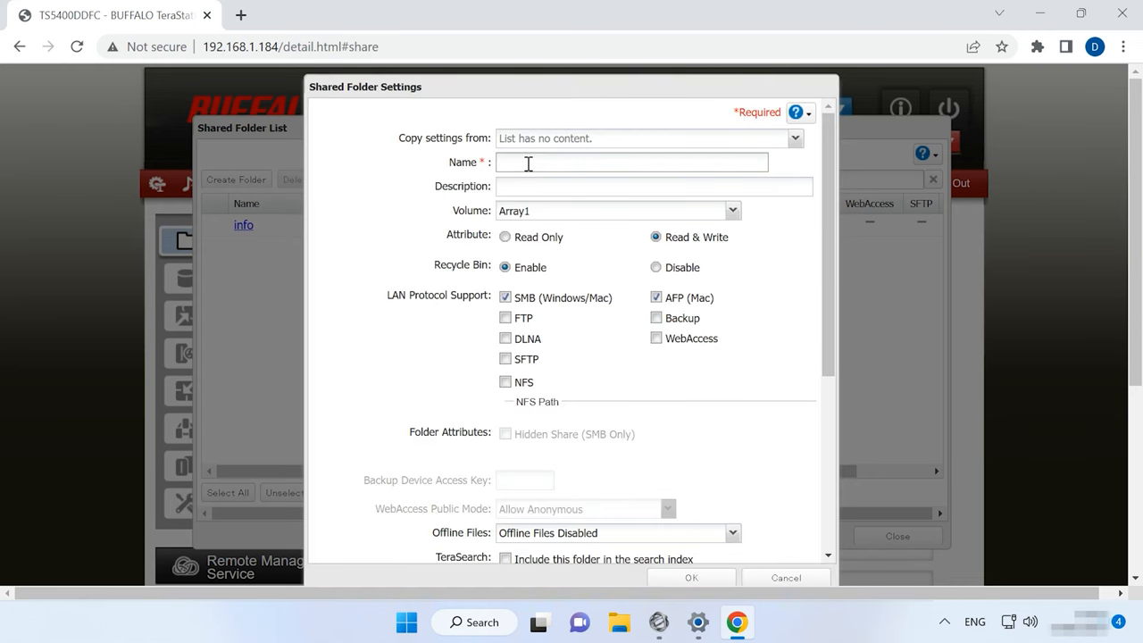
{"action": "type", "text": "Bdata"}
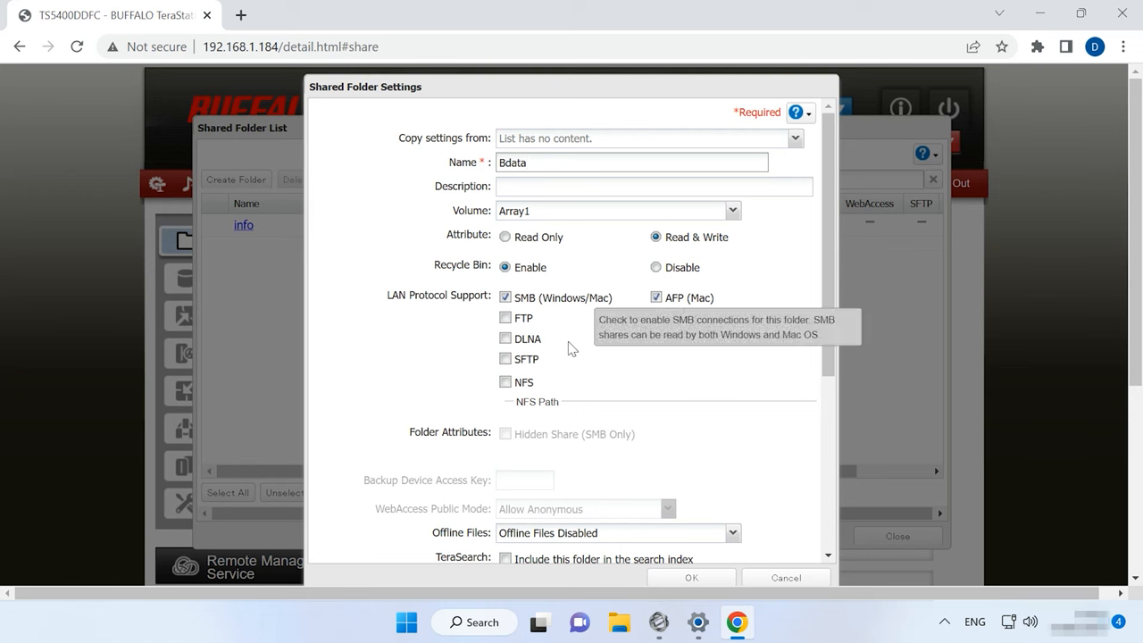
{"action": "scroll", "scroll_direction": "down", "scroll_amount": 3}
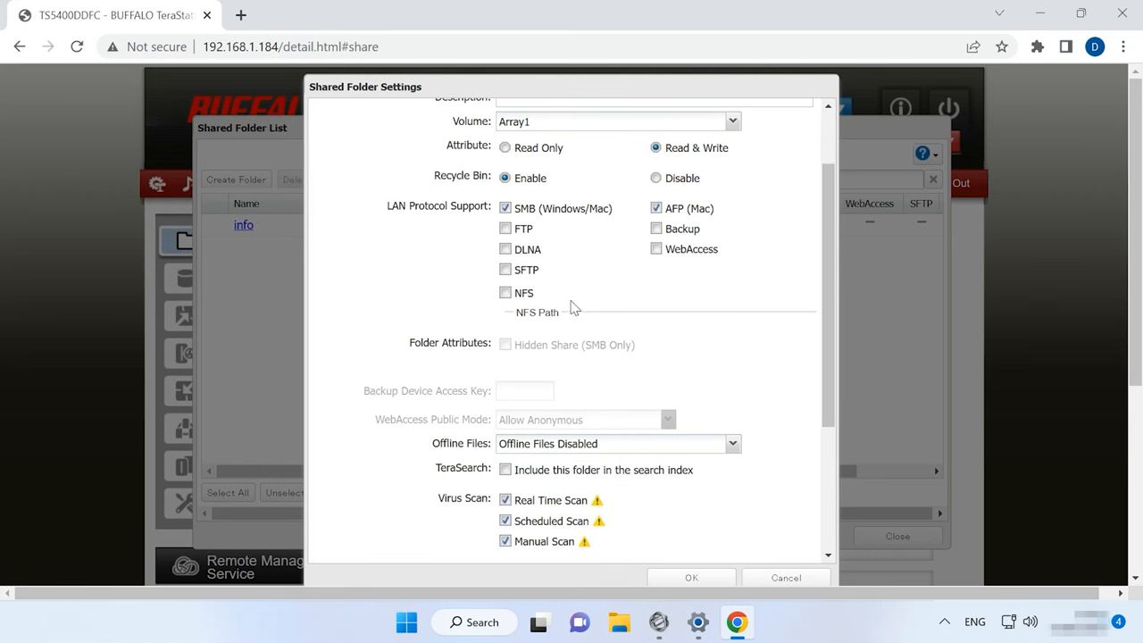
{"action": "left_click", "coordinate": [506, 229]}
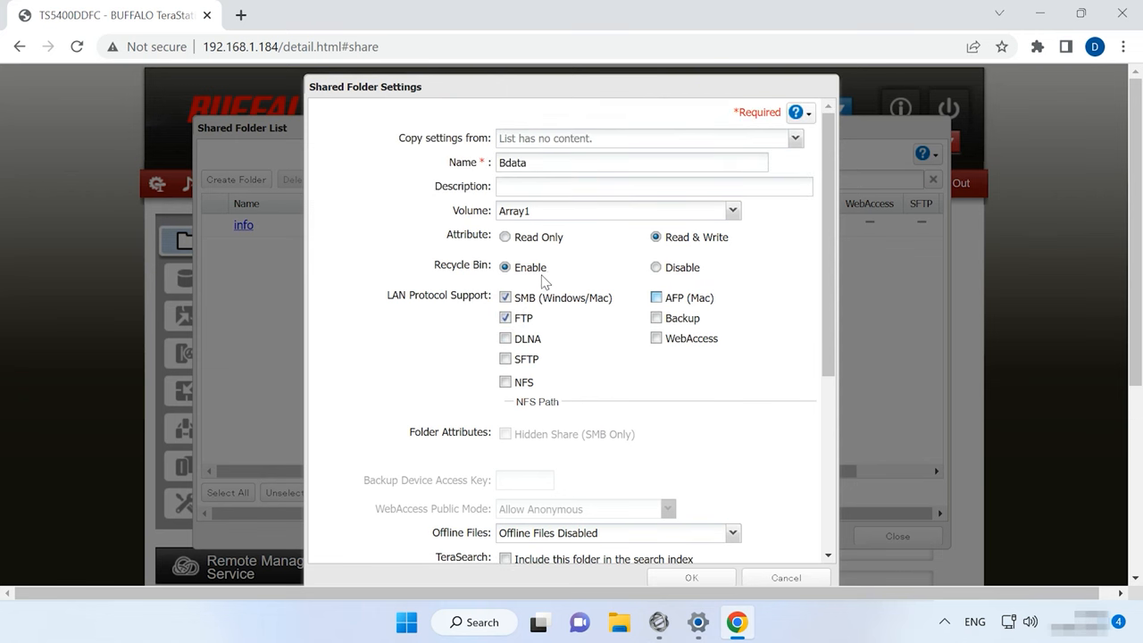
{"action": "scroll", "scroll_direction": "down", "scroll_amount": 3}
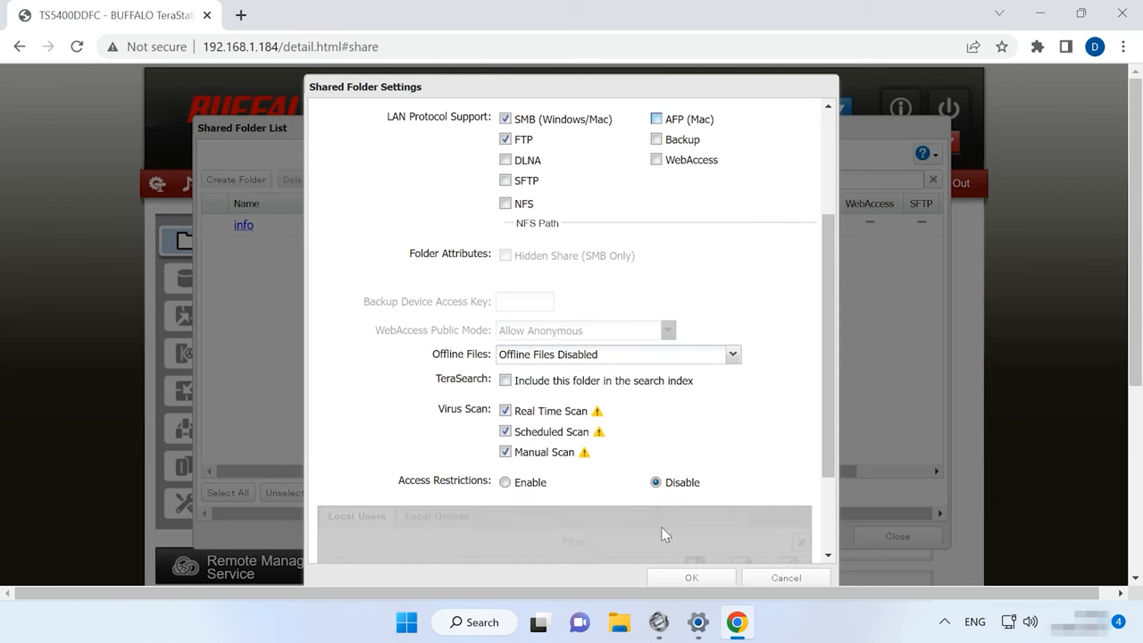
{"action": "left_click", "coordinate": [692, 578]}
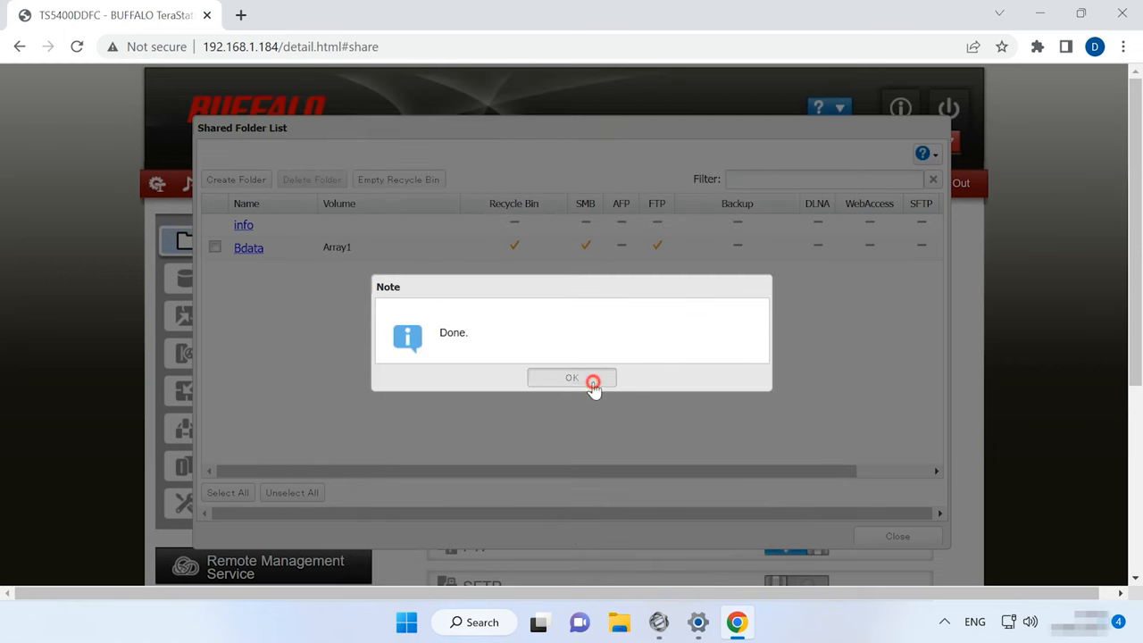
{"action": "left_click", "coordinate": [571, 377]}
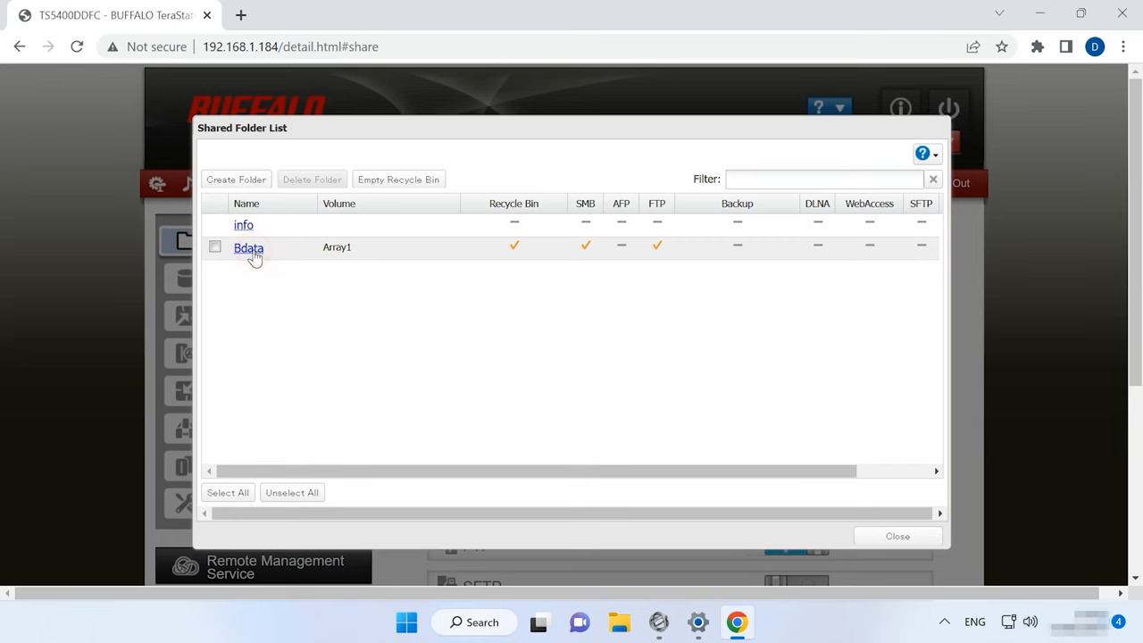
Open Bdata from the Shared Folder List to view its SMB and FTP settings
{"action": "left_click", "coordinate": [249, 247]}
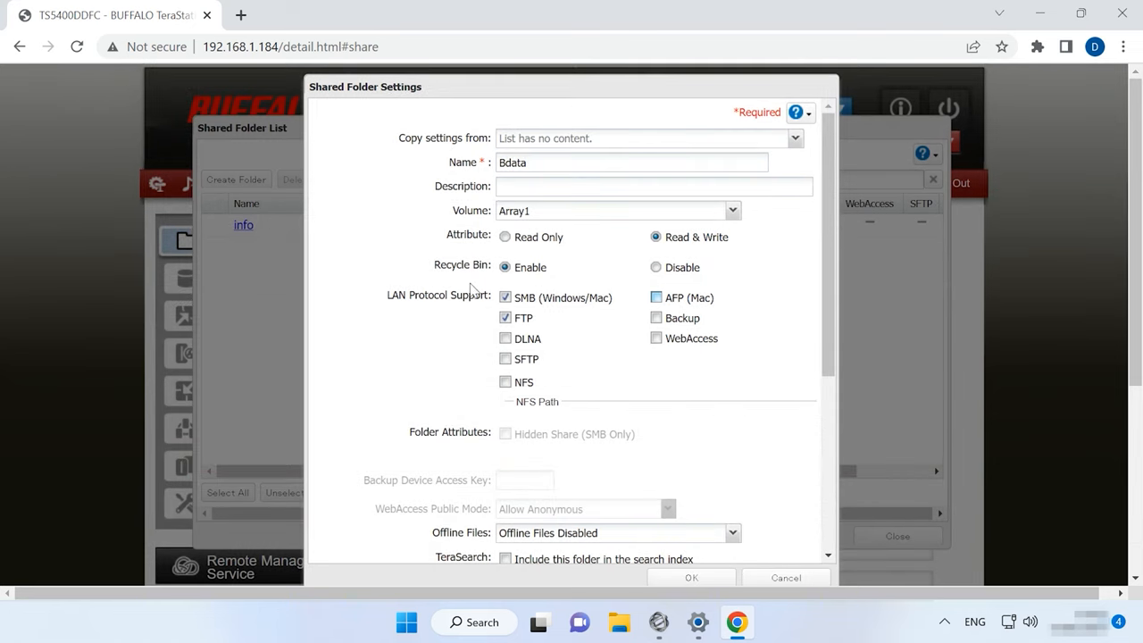
{"action": "mouse_move", "coordinate": [534, 284]}
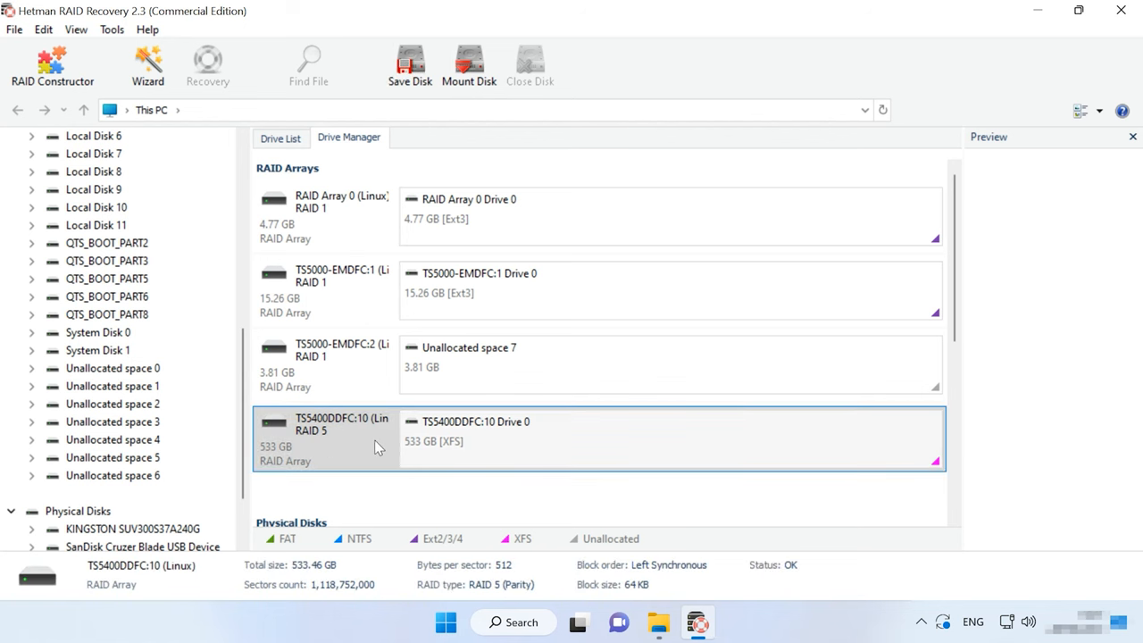
{"action": "mouse_move", "coordinate": [737, 449]}
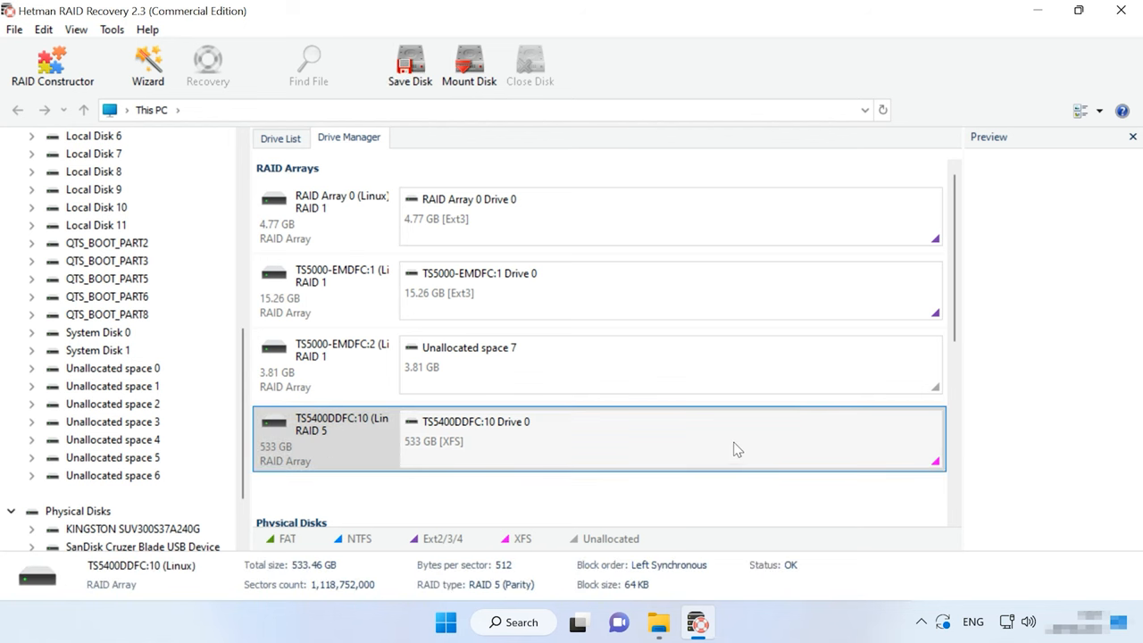
{"action": "mouse_move", "coordinate": [749, 441]}
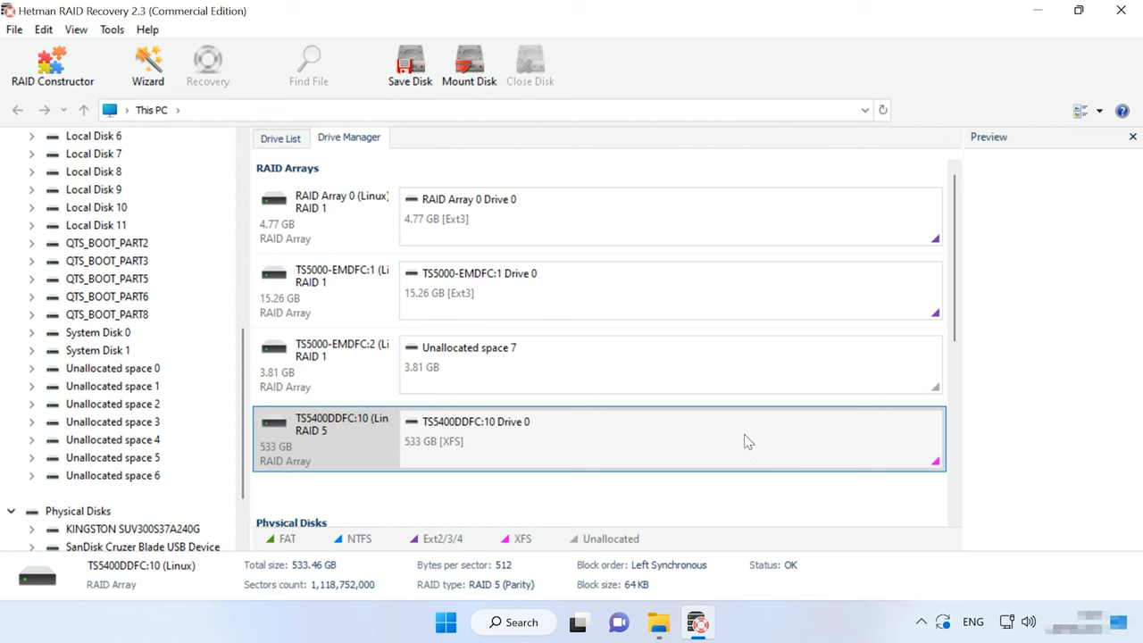
{"action": "mouse_move", "coordinate": [502, 586]}
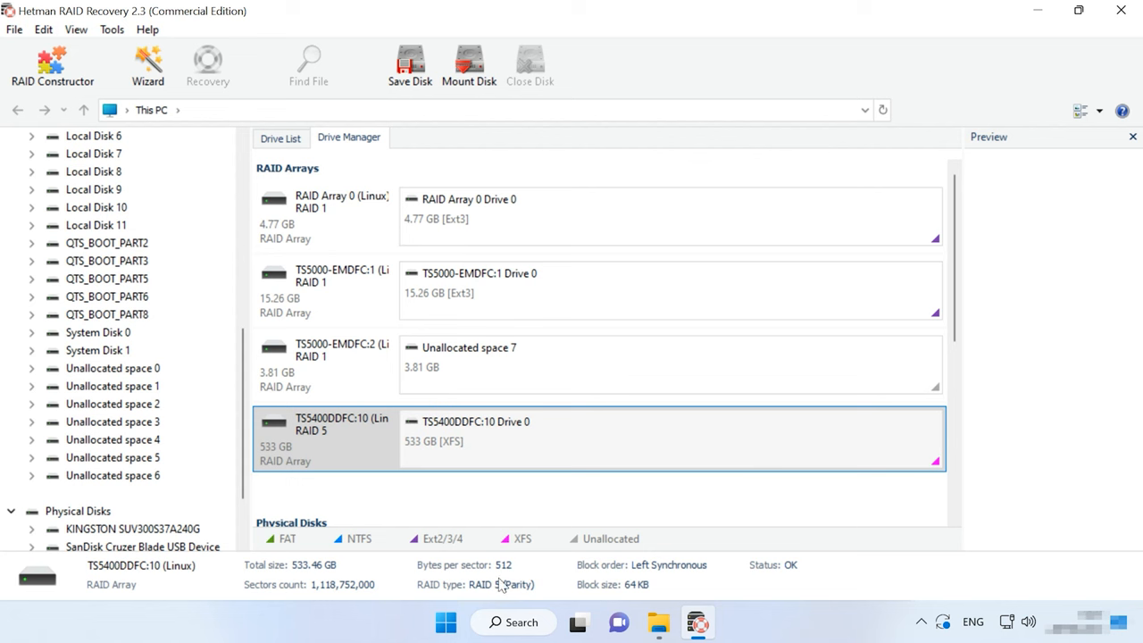
{"action": "mouse_move", "coordinate": [590, 596]}
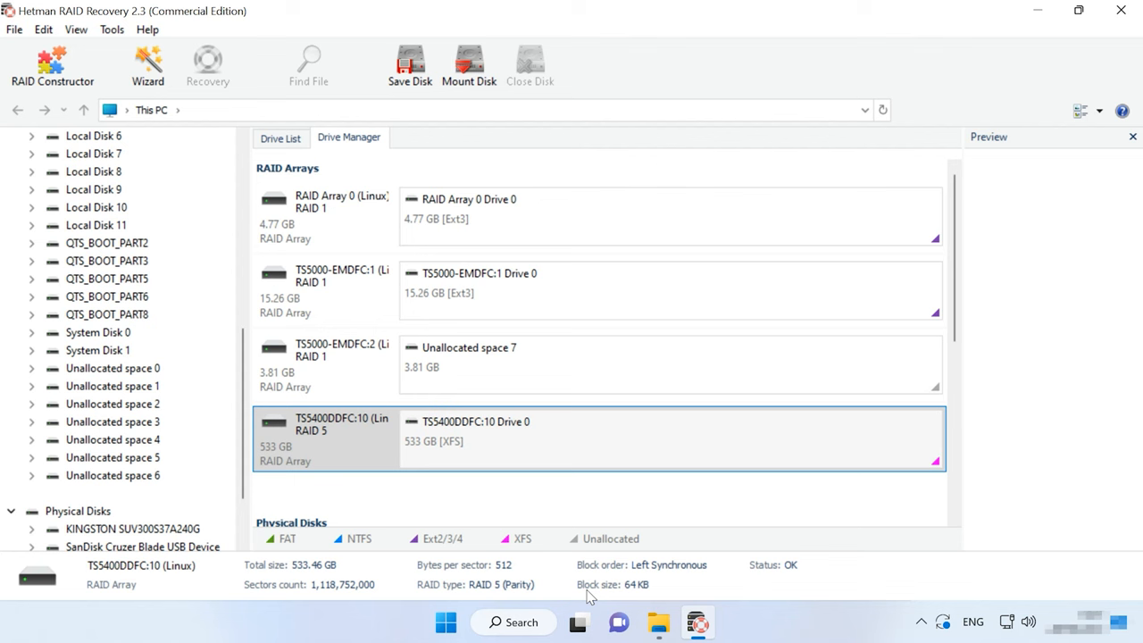
Run a fast scan on the TS5400DDFC:10 Drive 0 RAID 5 XFS volume
{"action": "right_click", "coordinate": [476, 421]}
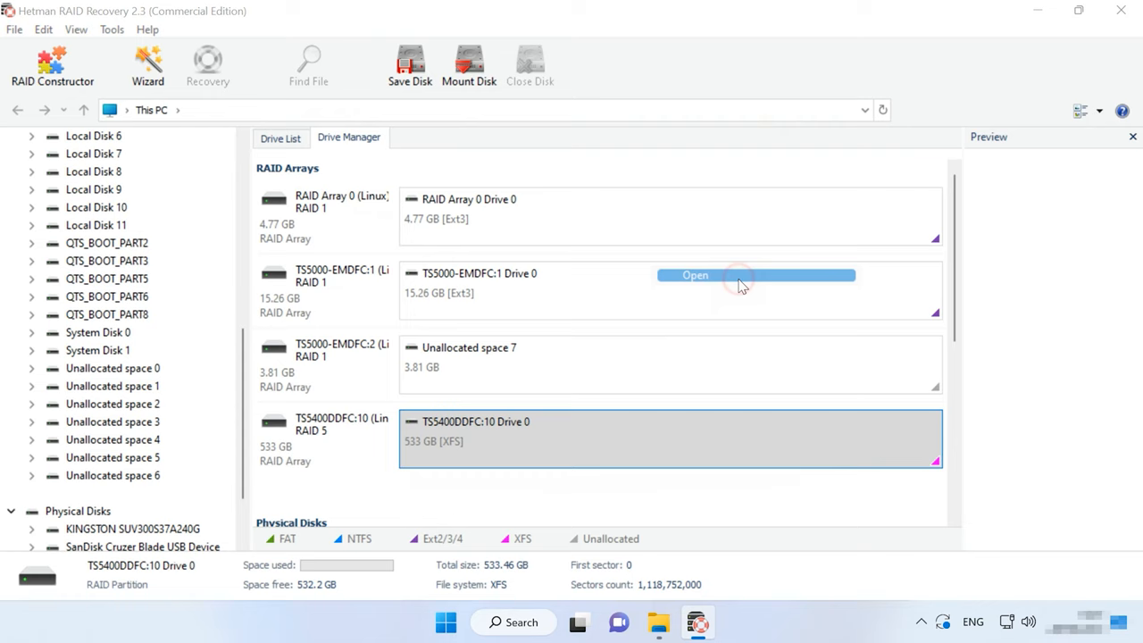
{"action": "left_click", "coordinate": [695, 275]}
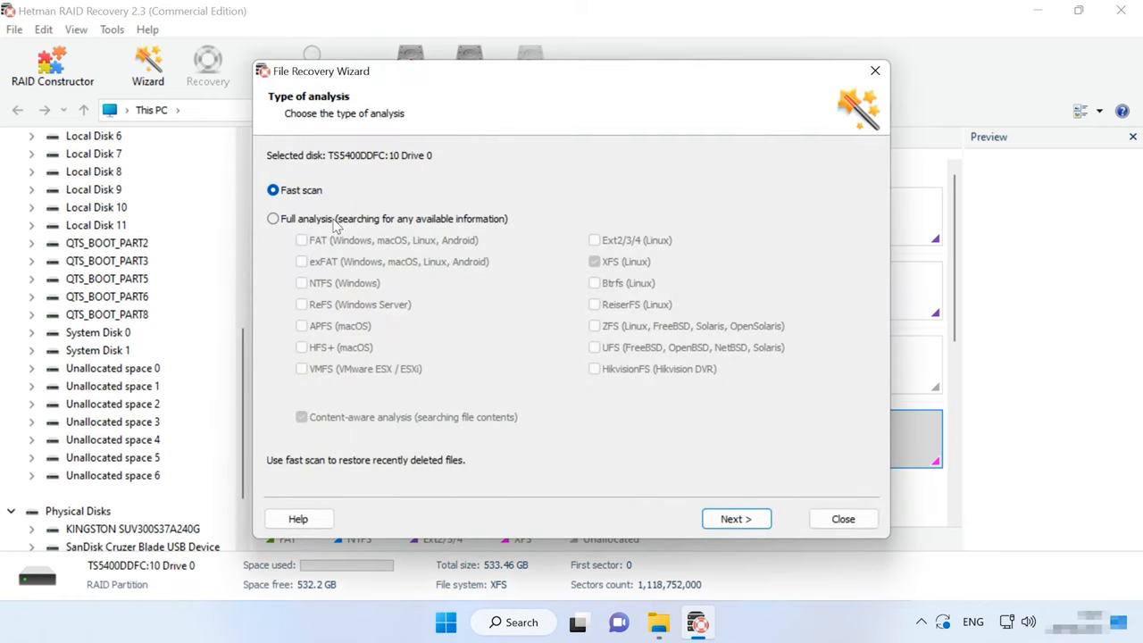
{"action": "mouse_move", "coordinate": [330, 213]}
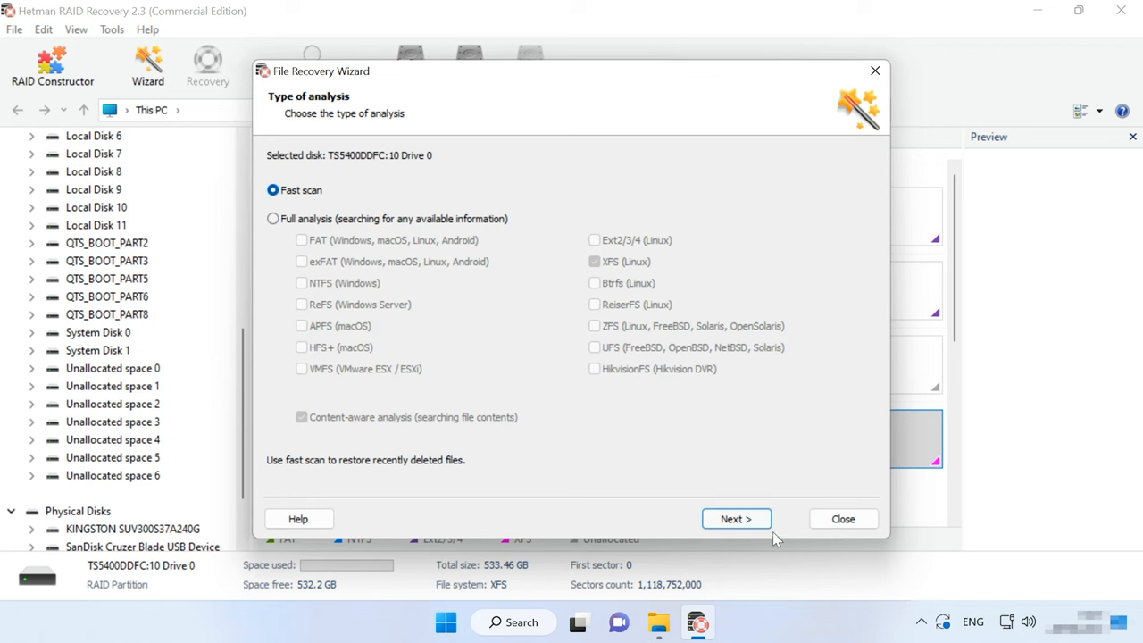
{"action": "left_click", "coordinate": [736, 519]}
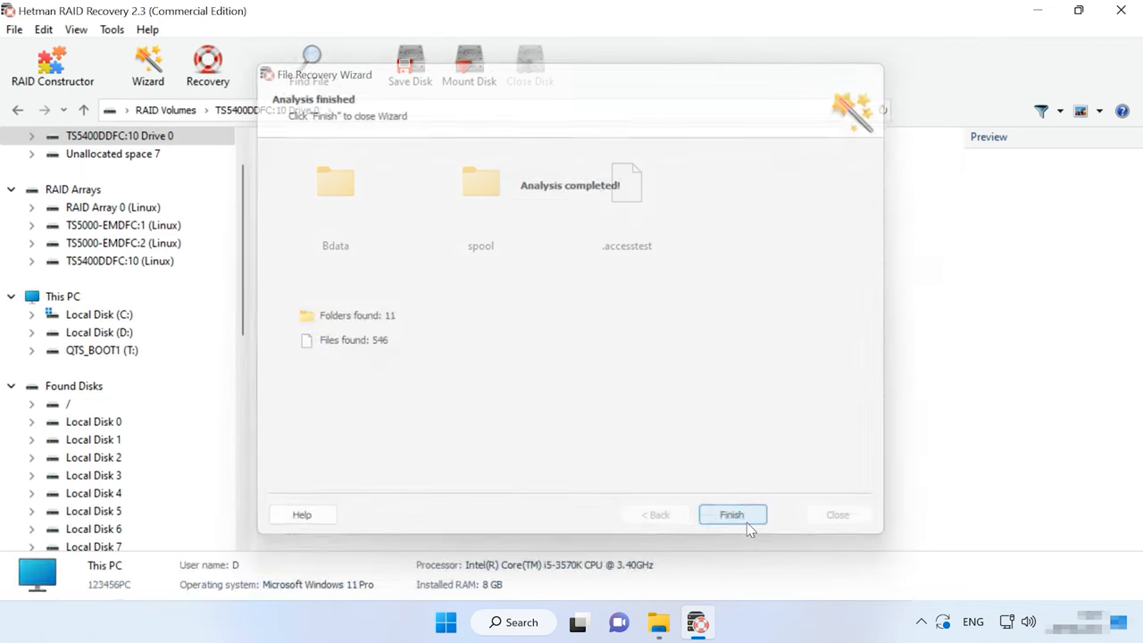
Close the analysis wizard, open the Bdata folder and preview deleted image 025.jpg
{"action": "left_click", "coordinate": [731, 515]}
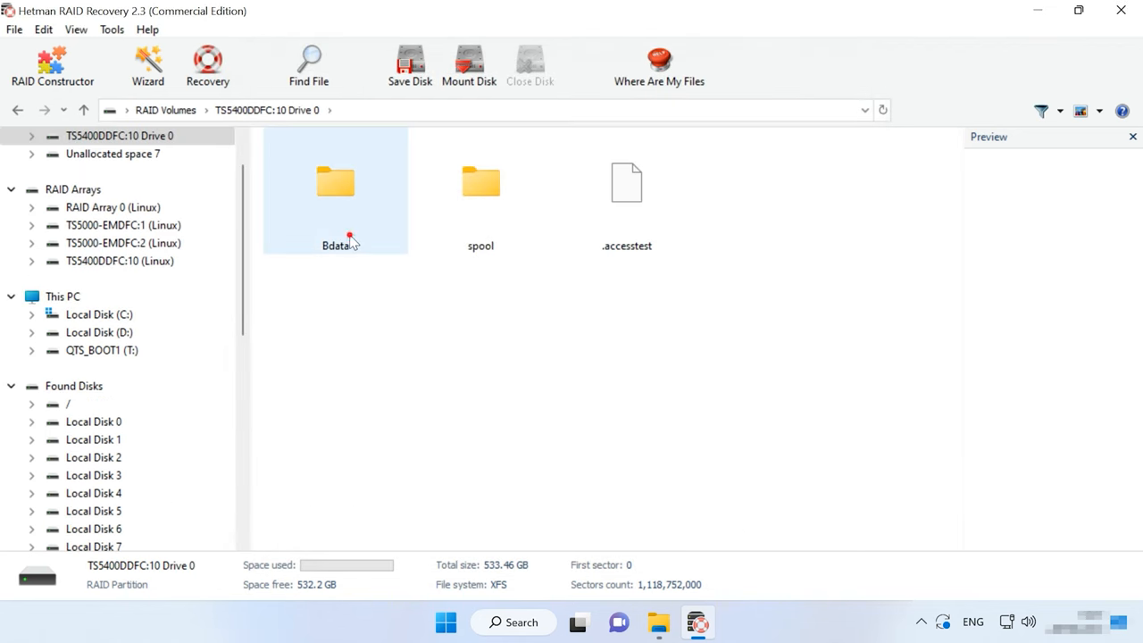
{"action": "double_click", "coordinate": [335, 181]}
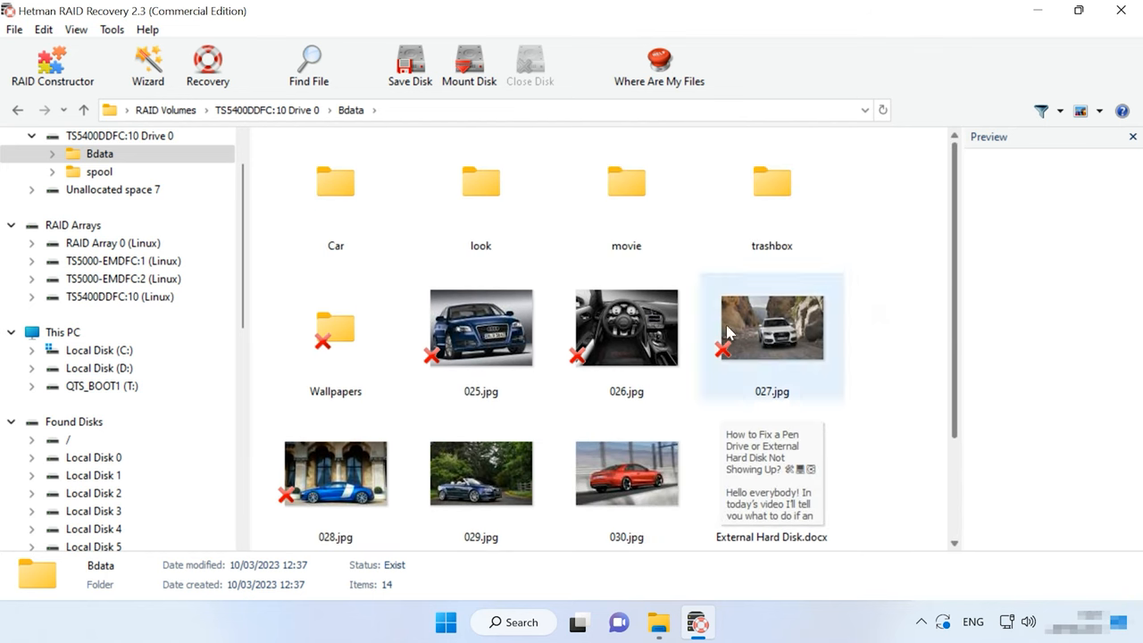
{"action": "left_click", "coordinate": [481, 327]}
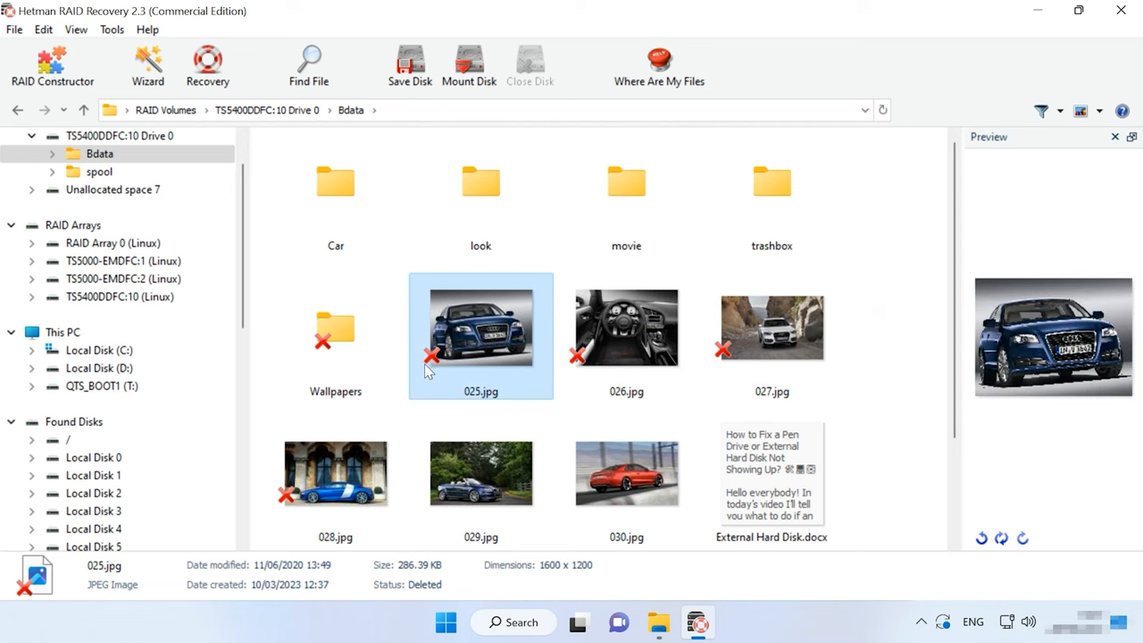
{"action": "mouse_move", "coordinate": [432, 371]}
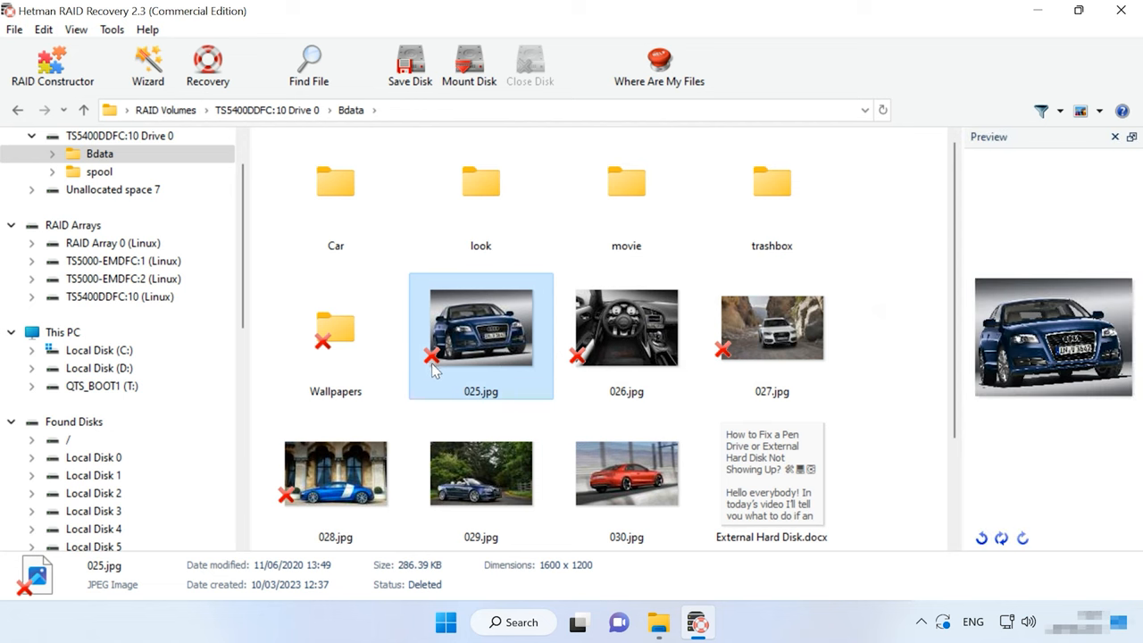
{"action": "mouse_move", "coordinate": [1048, 375]}
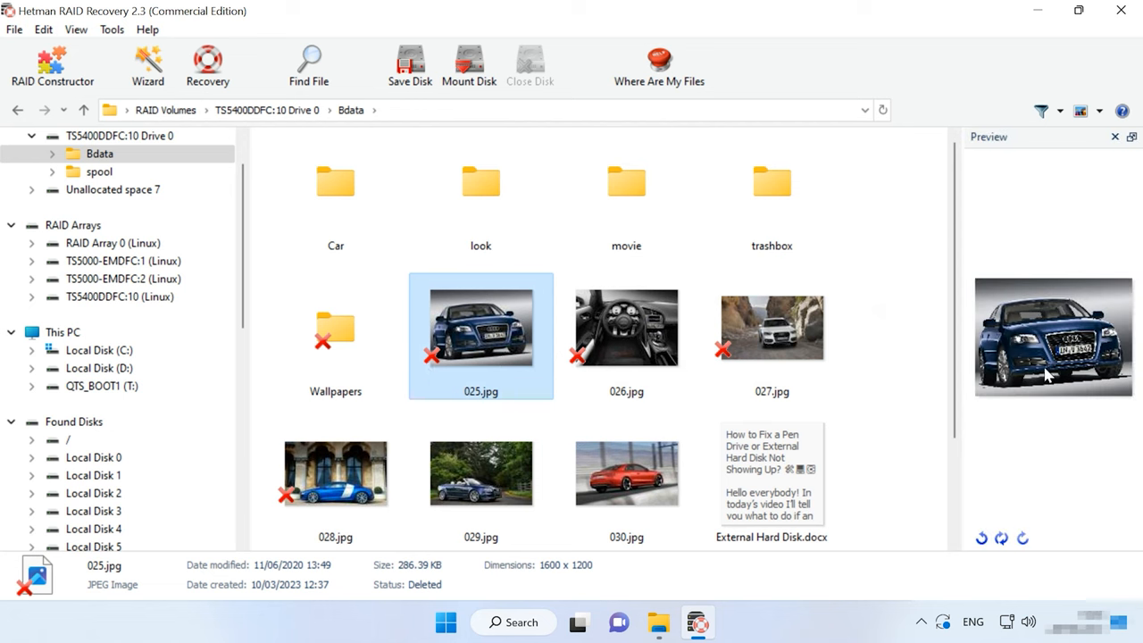
Preview 027.jpg and External Hard Disk.docx, then select the eight items from Wallpapers onward
{"action": "left_click", "coordinate": [772, 328]}
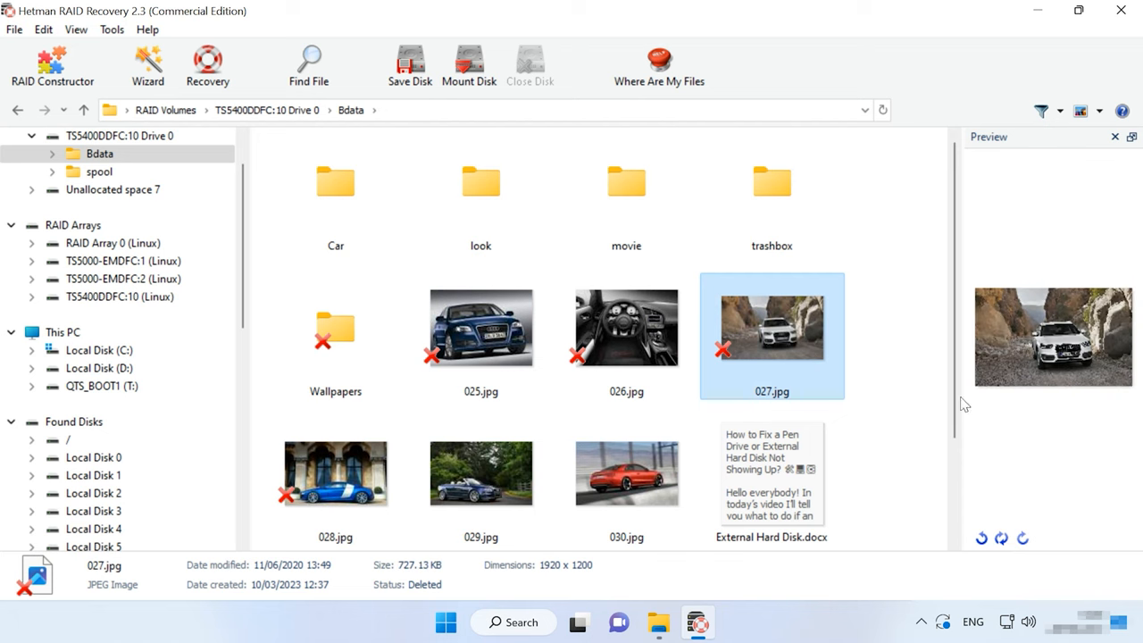
{"action": "left_click", "coordinate": [771, 482]}
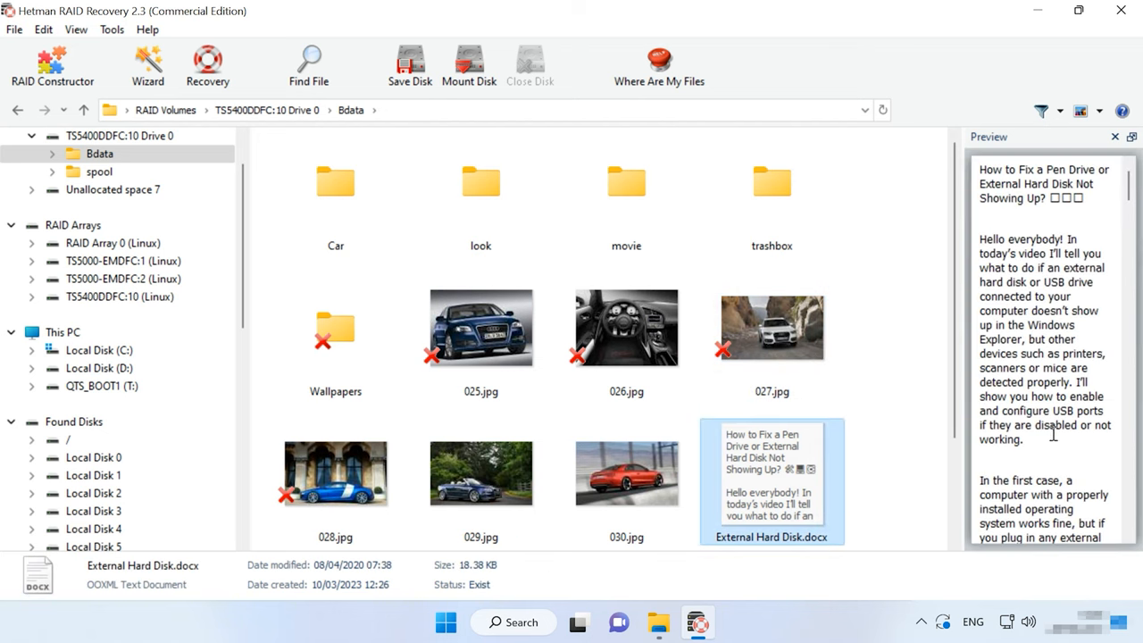
{"action": "left_click", "coordinate": [772, 327]}
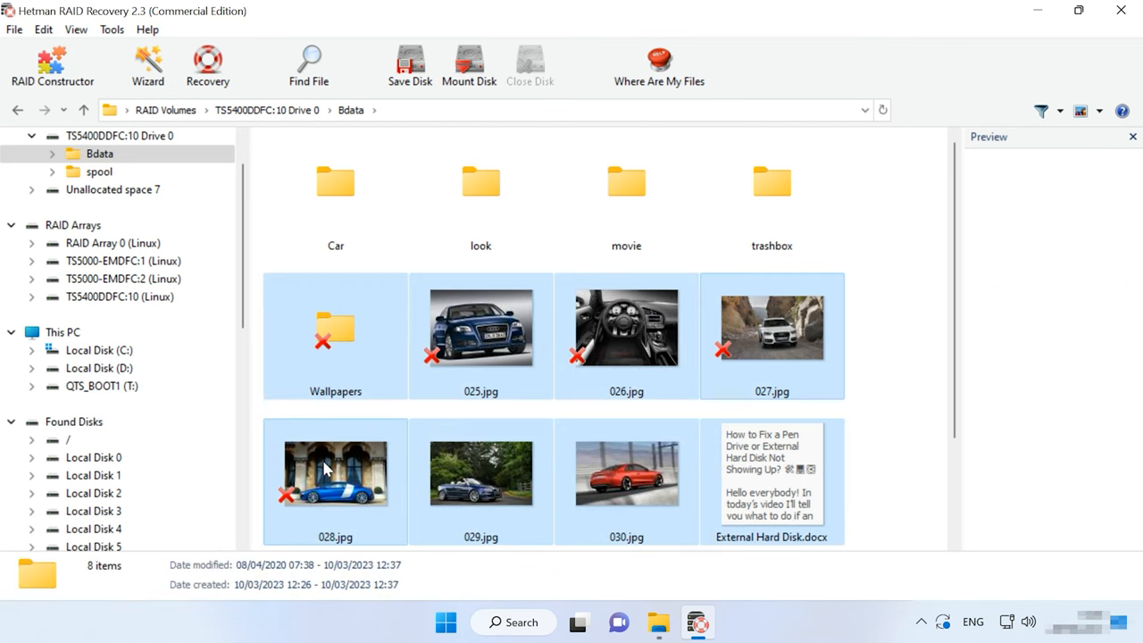
Recover the eight selected items to the hard disk at C:\021\ and finish the wizard
{"action": "left_click", "coordinate": [207, 65]}
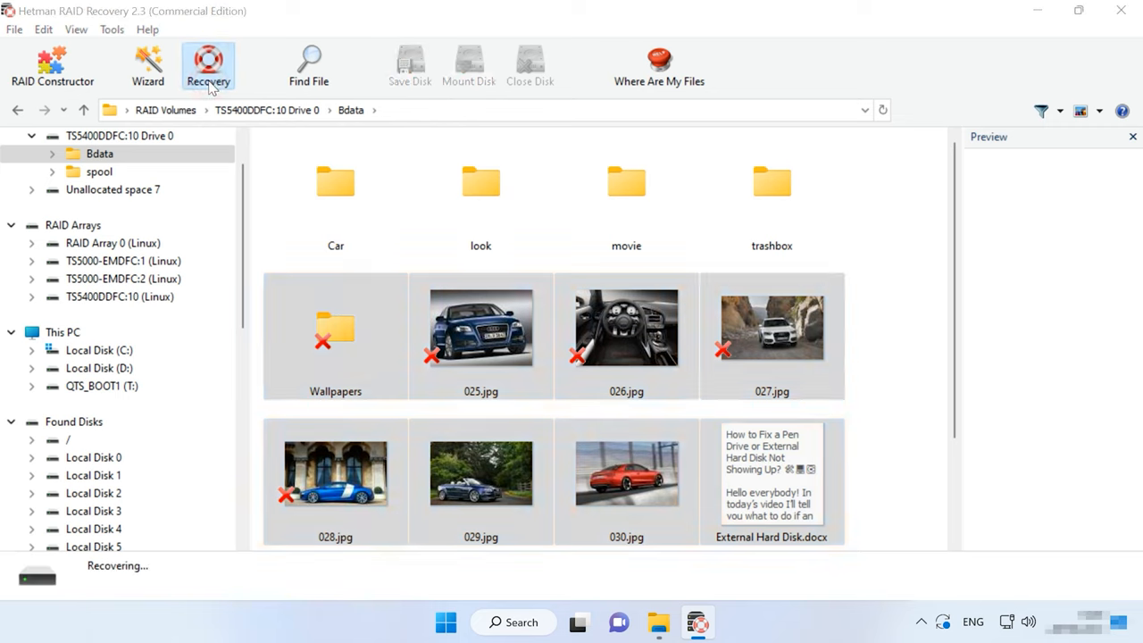
{"action": "left_click", "coordinate": [208, 67]}
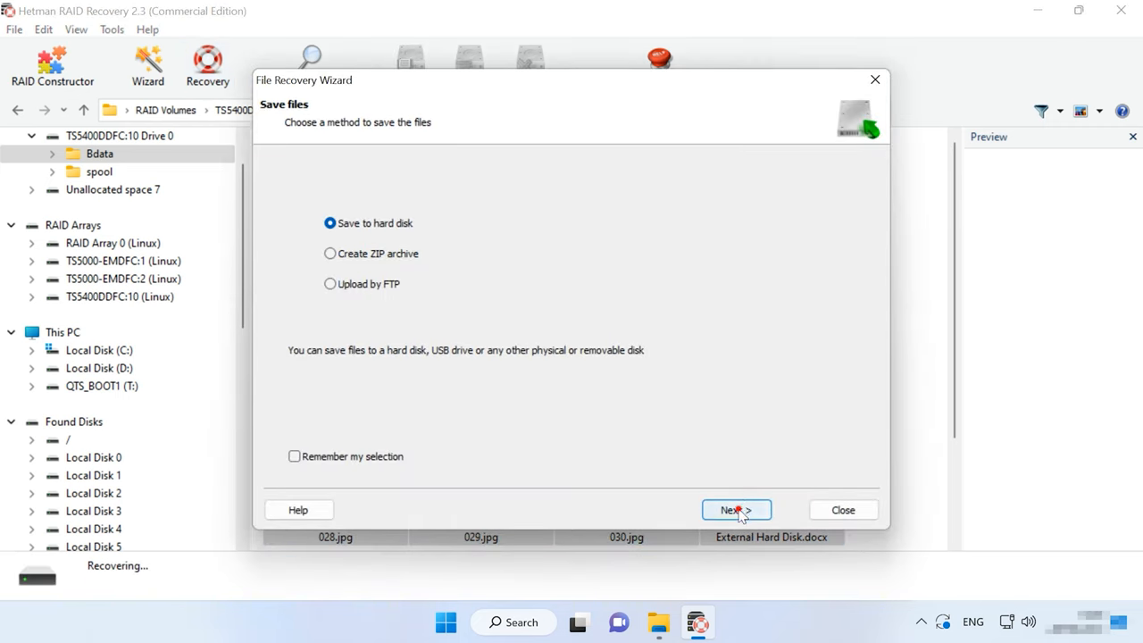
{"action": "left_click", "coordinate": [734, 509]}
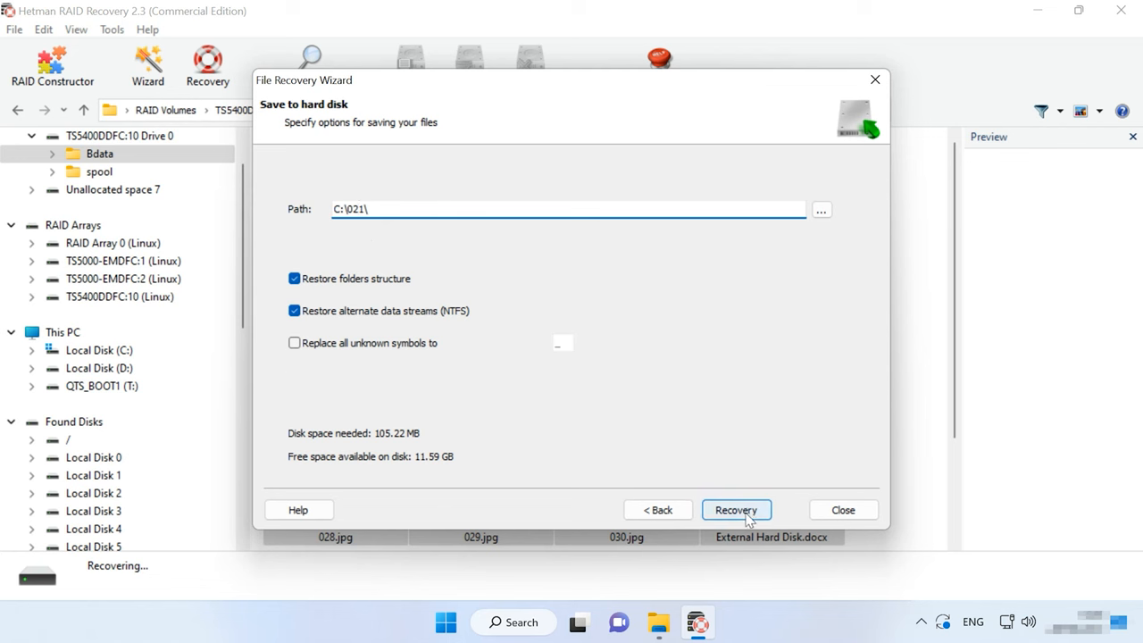
{"action": "left_click", "coordinate": [736, 510]}
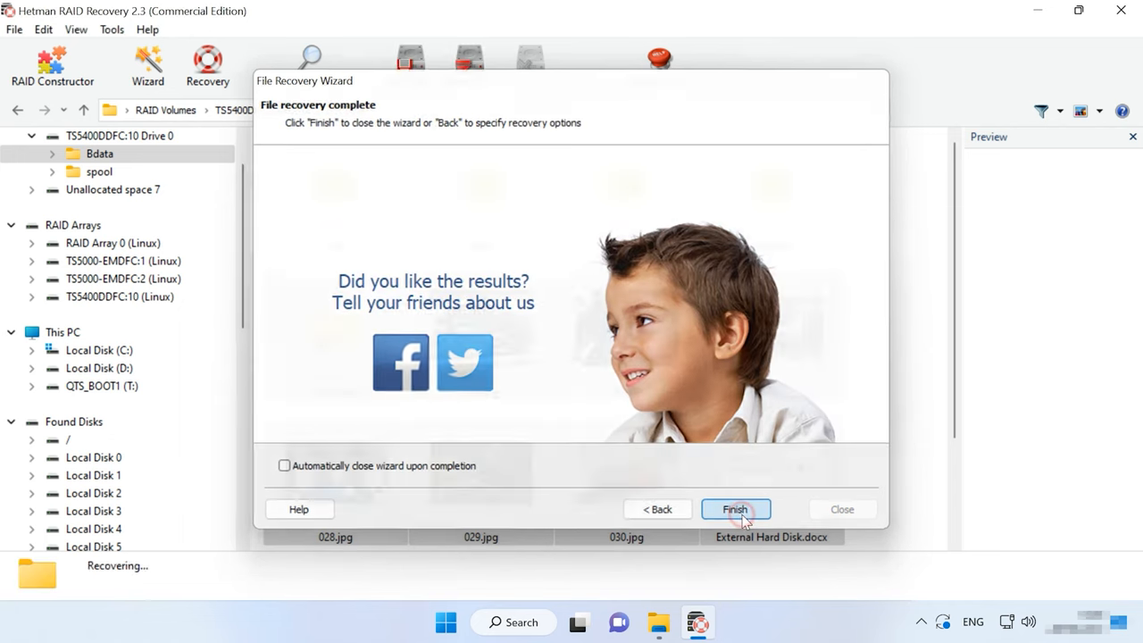
{"action": "left_click", "coordinate": [734, 509]}
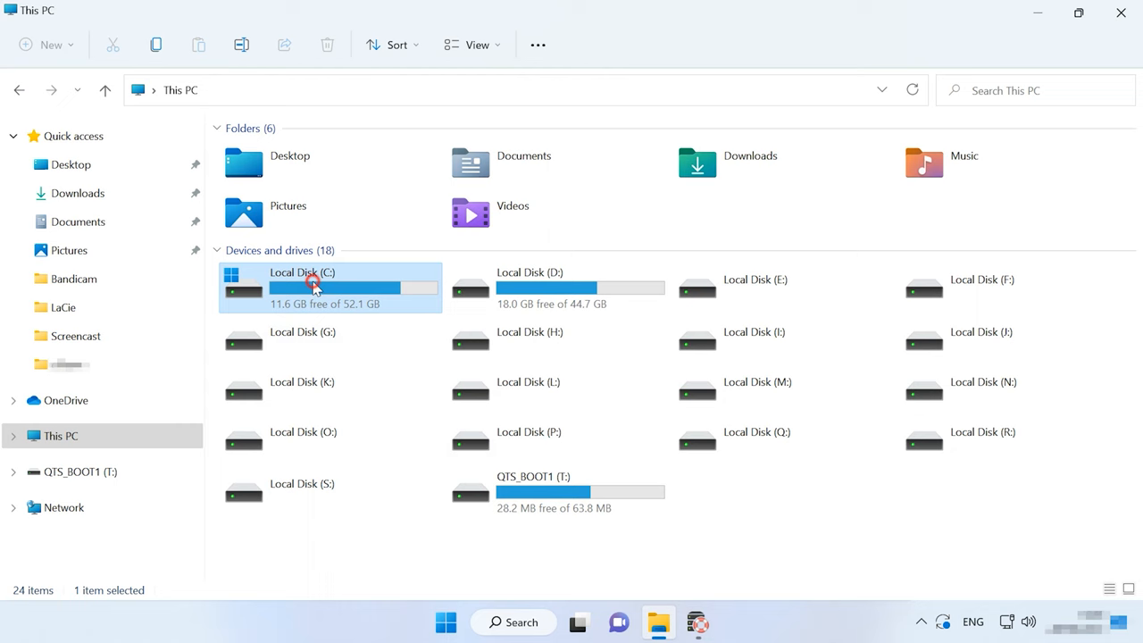
Browse to C:\021\Wallpapers and scroll through the recovered images
{"action": "double_click", "coordinate": [312, 286]}
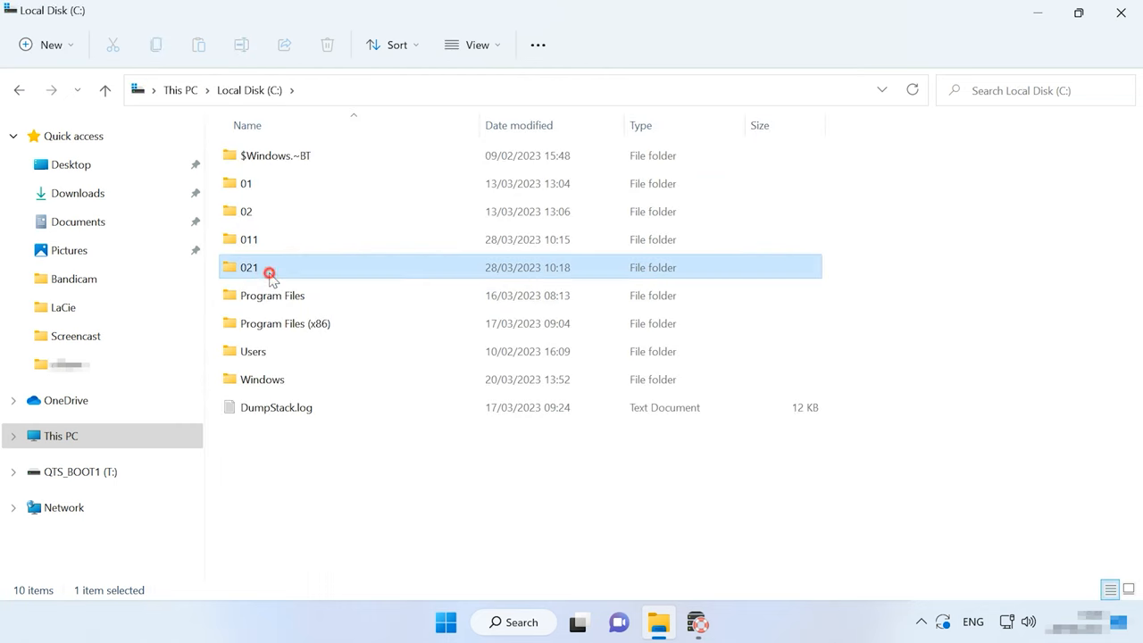
{"action": "double_click", "coordinate": [249, 267]}
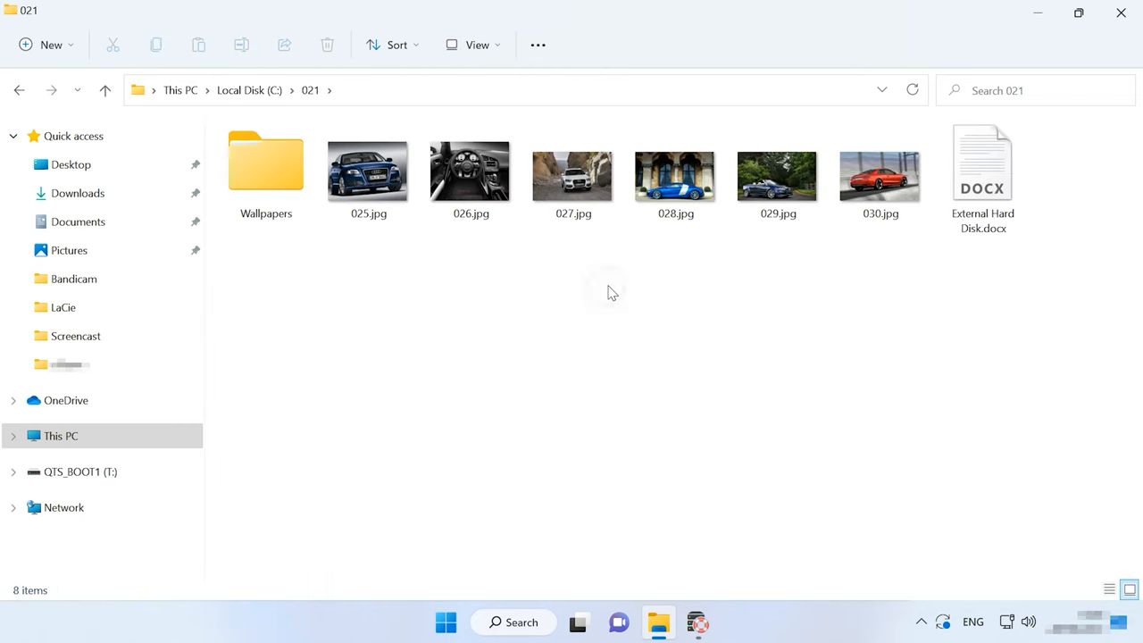
{"action": "left_click", "coordinate": [266, 166]}
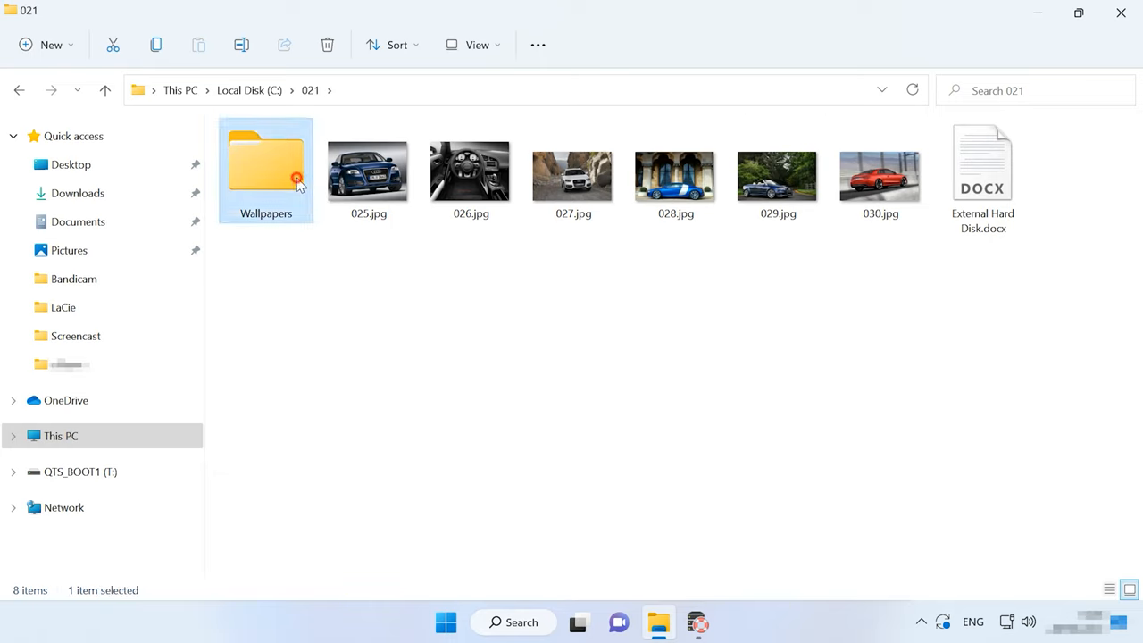
{"action": "double_click", "coordinate": [265, 169]}
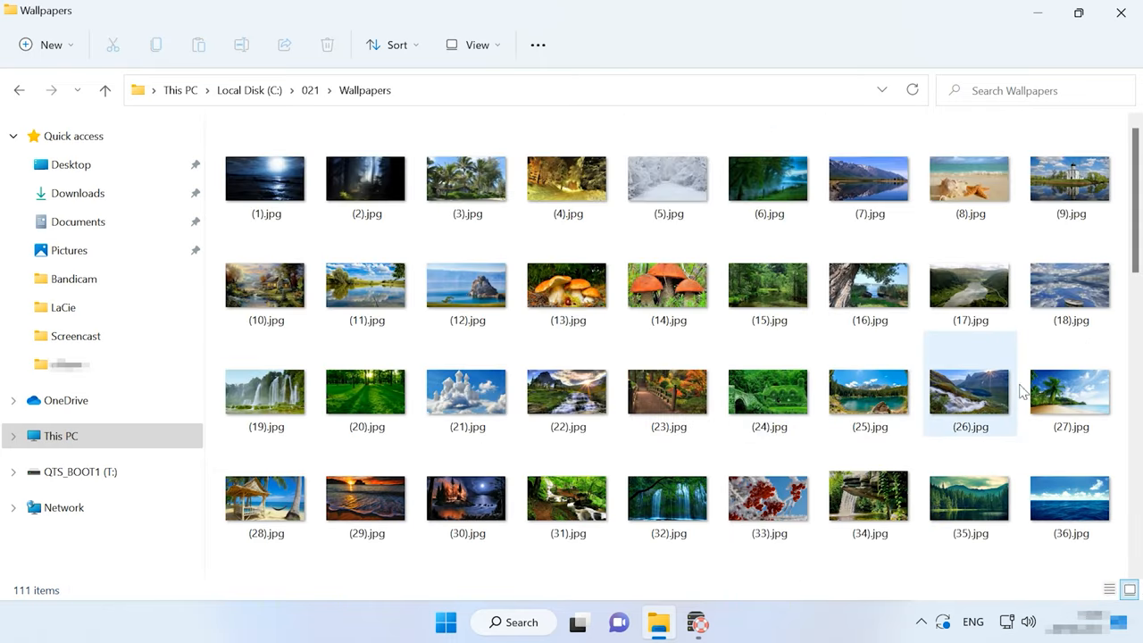
{"action": "scroll", "scroll_direction": "down", "scroll_amount": 3}
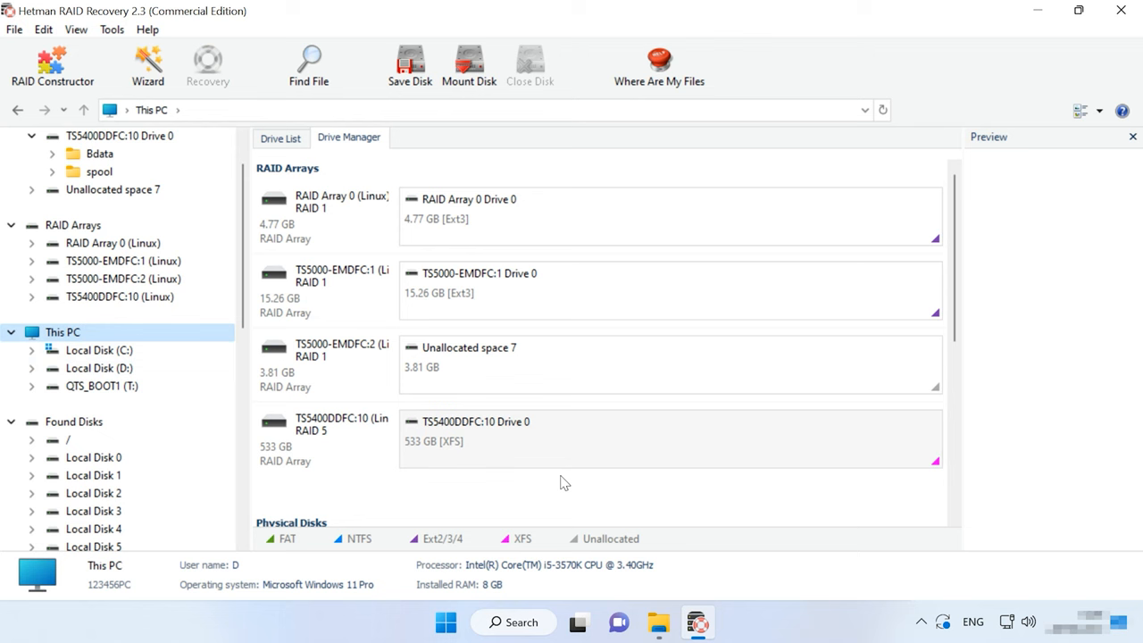
Re-analyse TS5400DDFC:10 Drive 0 with full XFS analysis and content-aware analysis enabled
{"action": "right_click", "coordinate": [785, 437]}
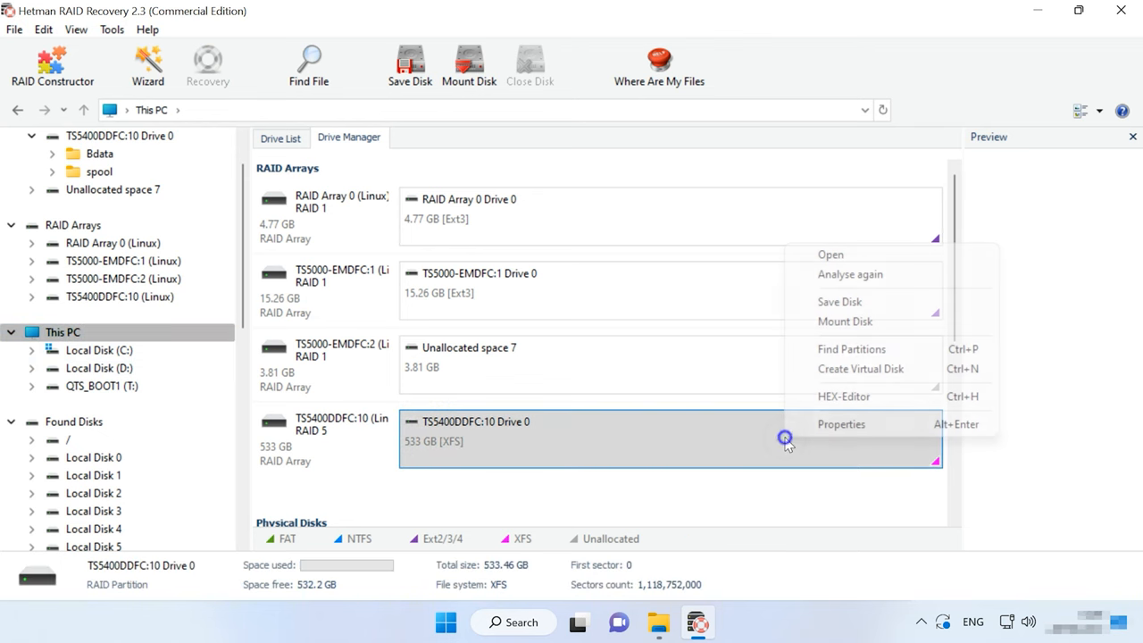
{"action": "mouse_move", "coordinate": [879, 274]}
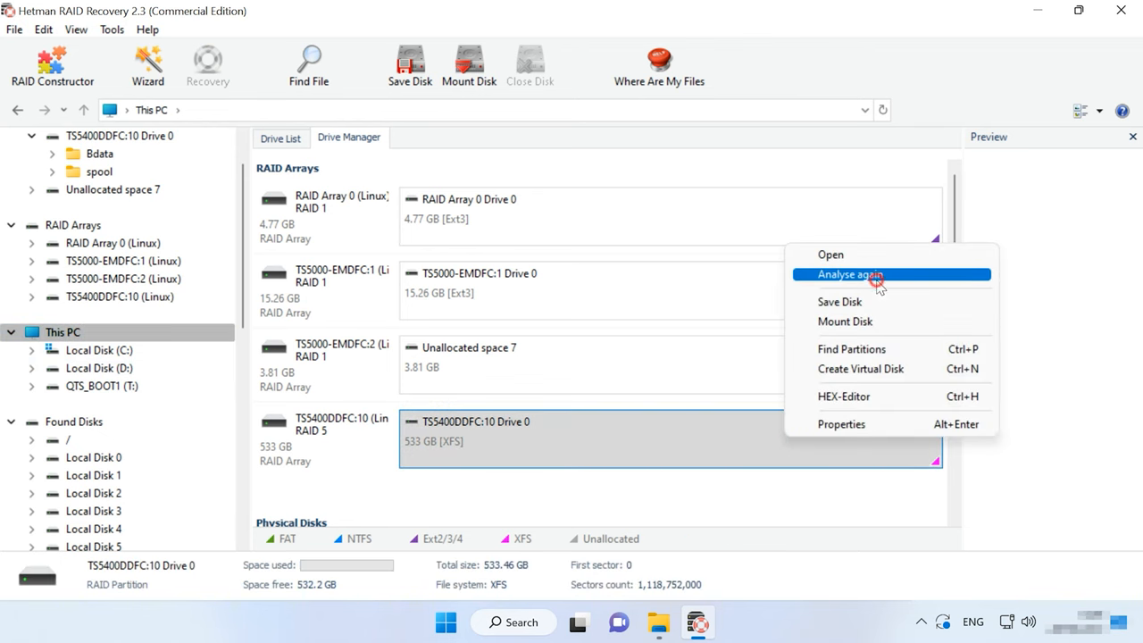
{"action": "left_click", "coordinate": [849, 275]}
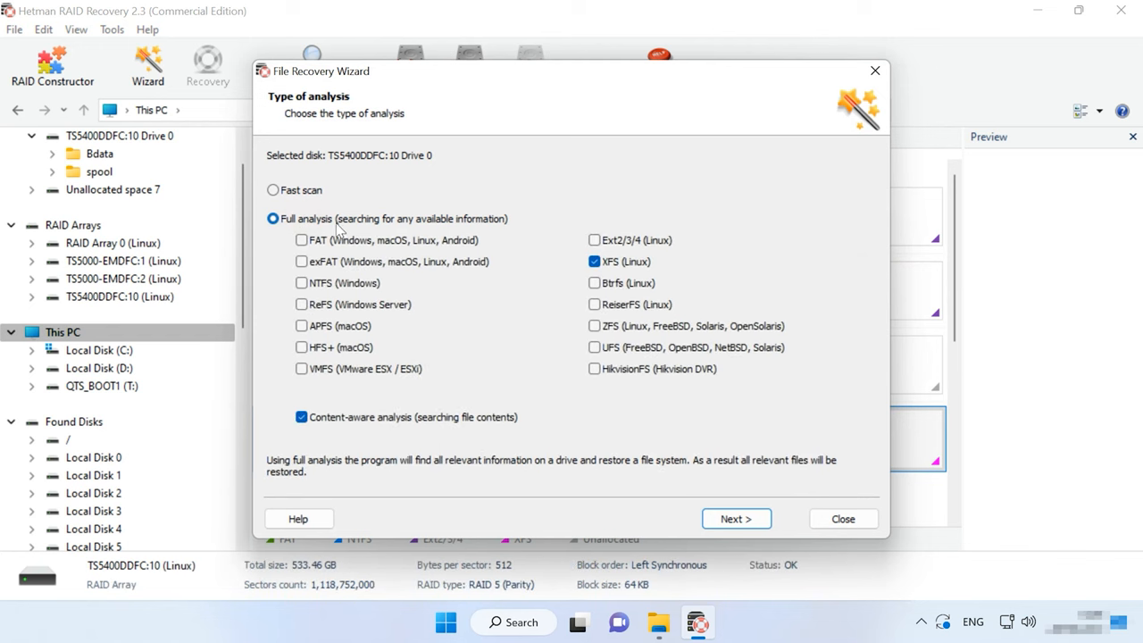
{"action": "mouse_move", "coordinate": [425, 393]}
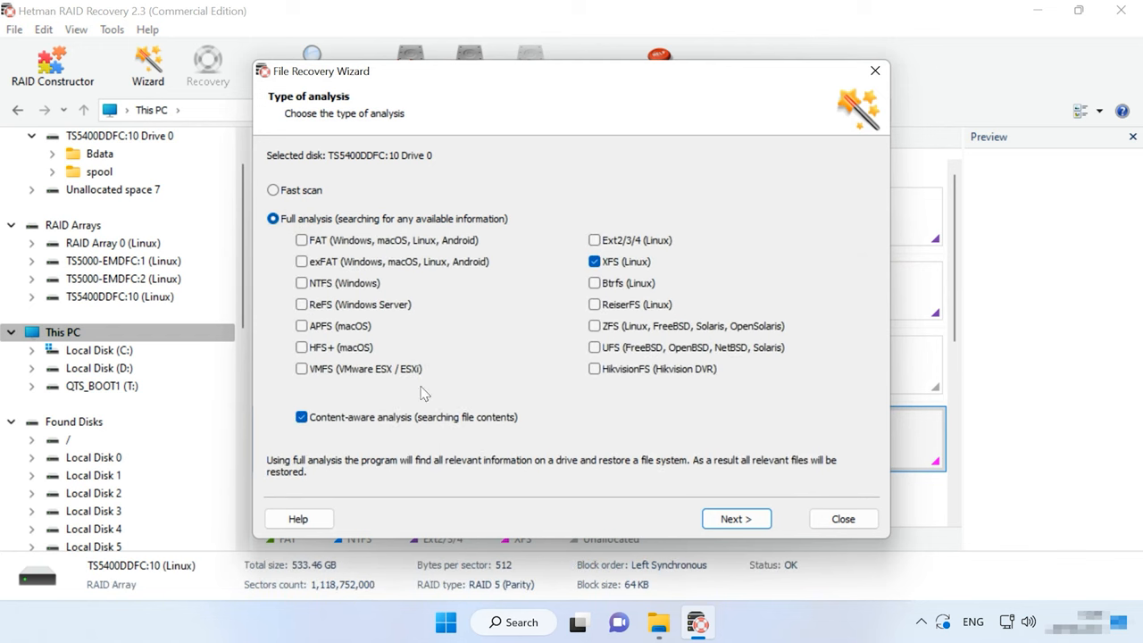
{"action": "left_click", "coordinate": [302, 417]}
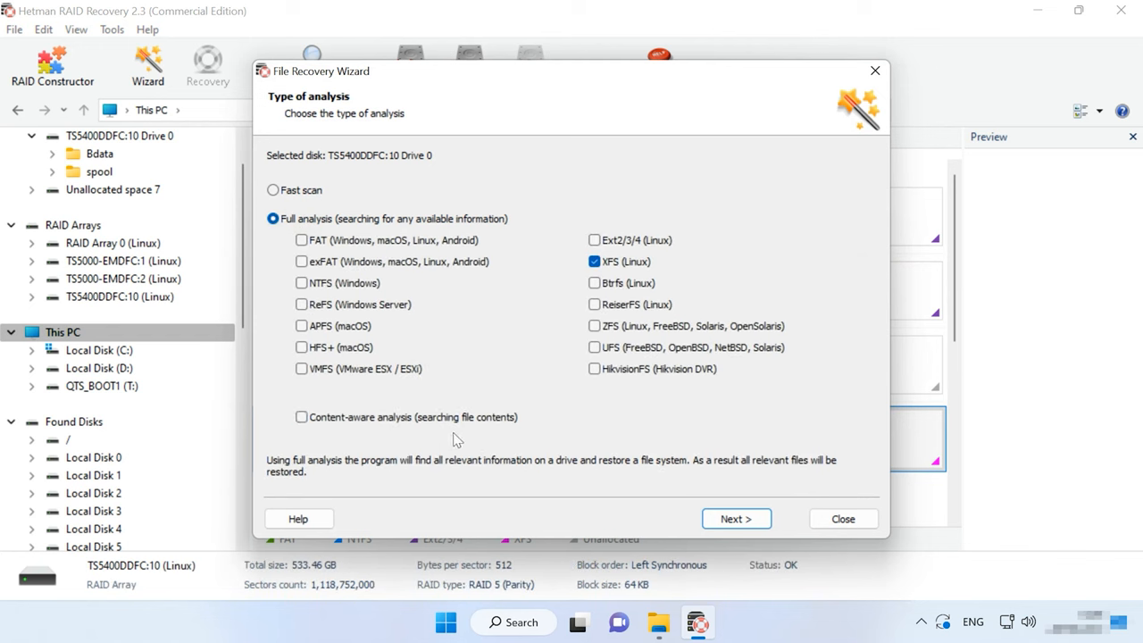
{"action": "left_click", "coordinate": [302, 417]}
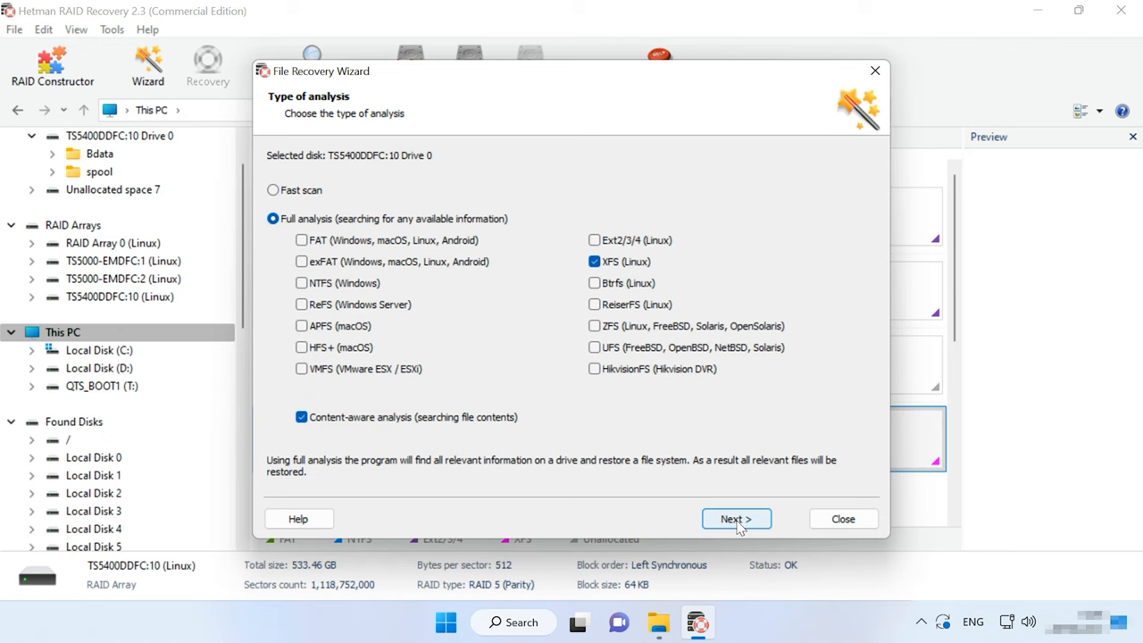
{"action": "left_click", "coordinate": [736, 519]}
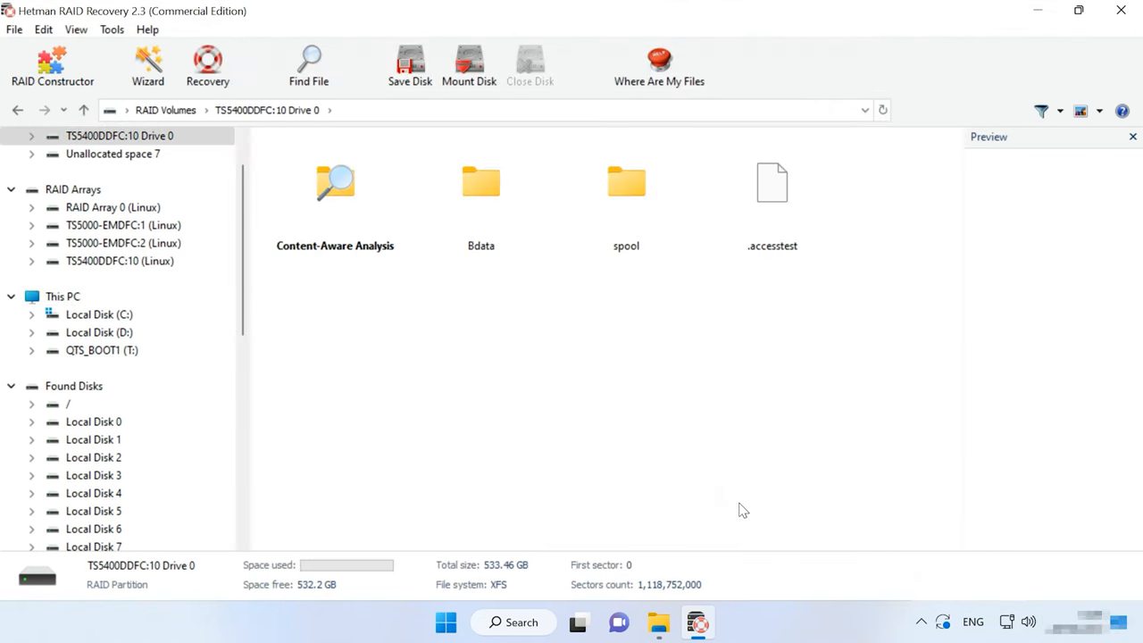
Open Bdata to list Car, look, movie, trashbox, Wallpapers, images and a document, dismissing the file search
{"action": "double_click", "coordinate": [481, 183]}
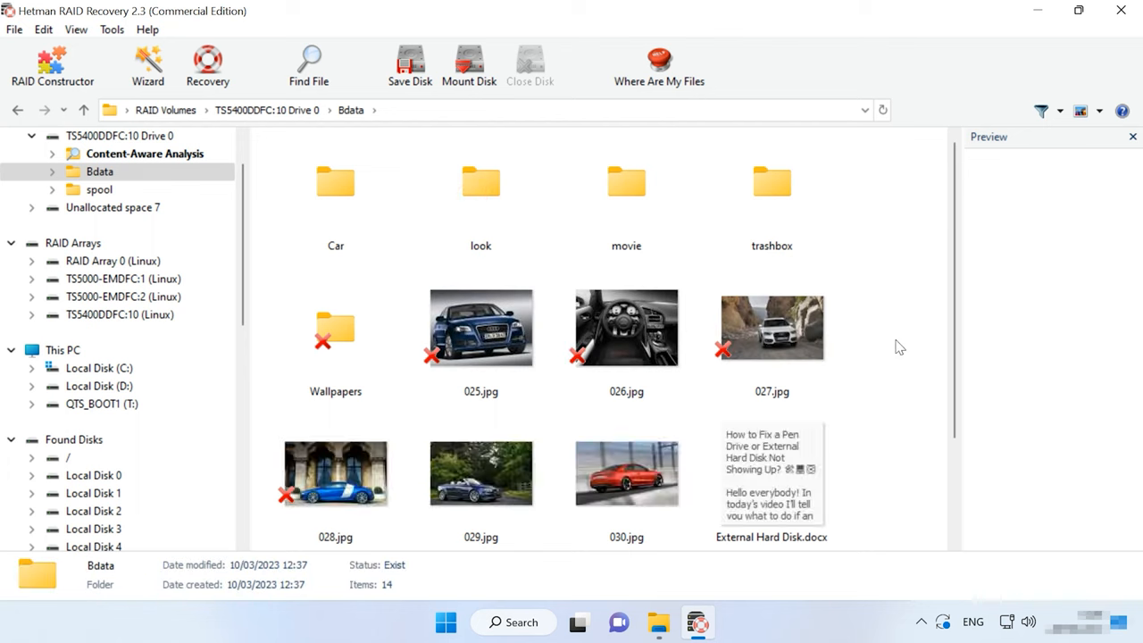
{"action": "left_click", "coordinate": [308, 65]}
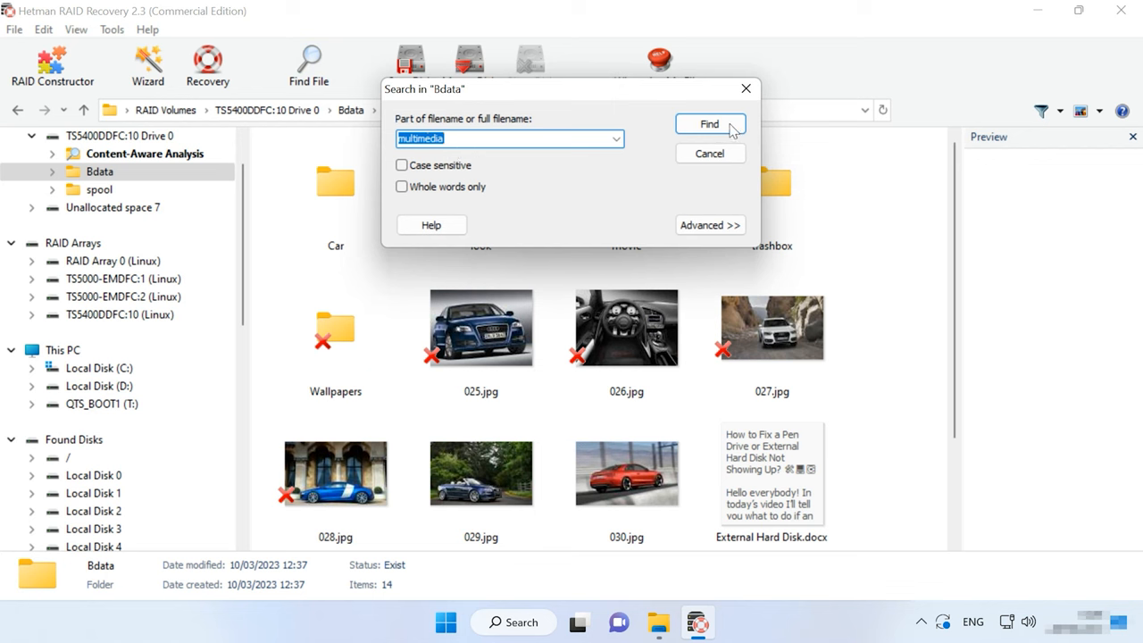
{"action": "left_click", "coordinate": [746, 89]}
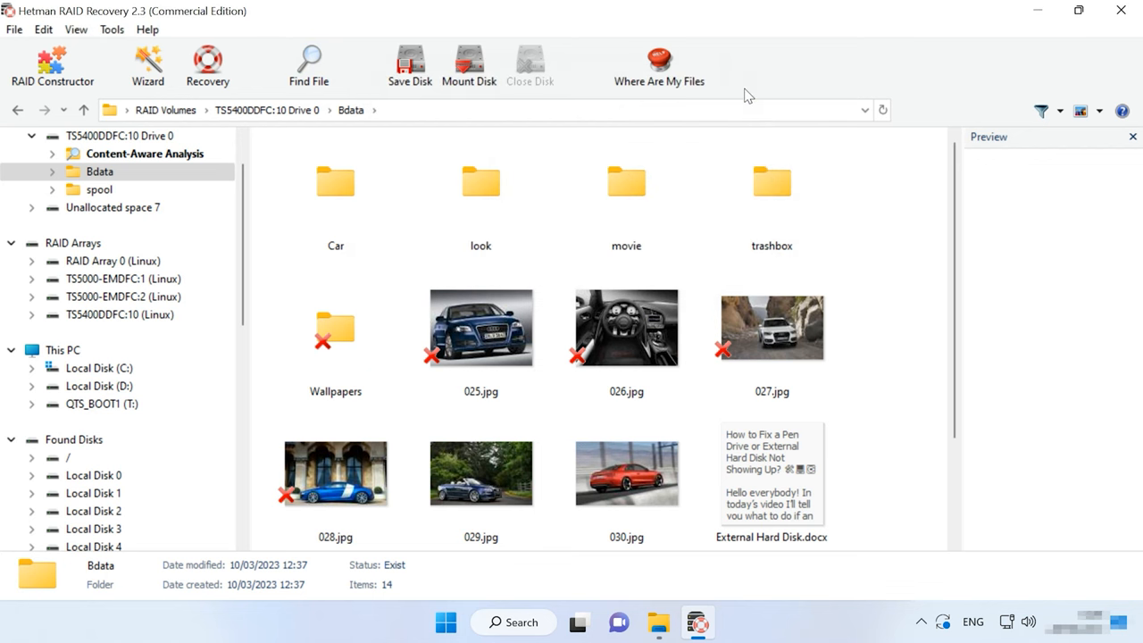
{"action": "left_click", "coordinate": [112, 29]}
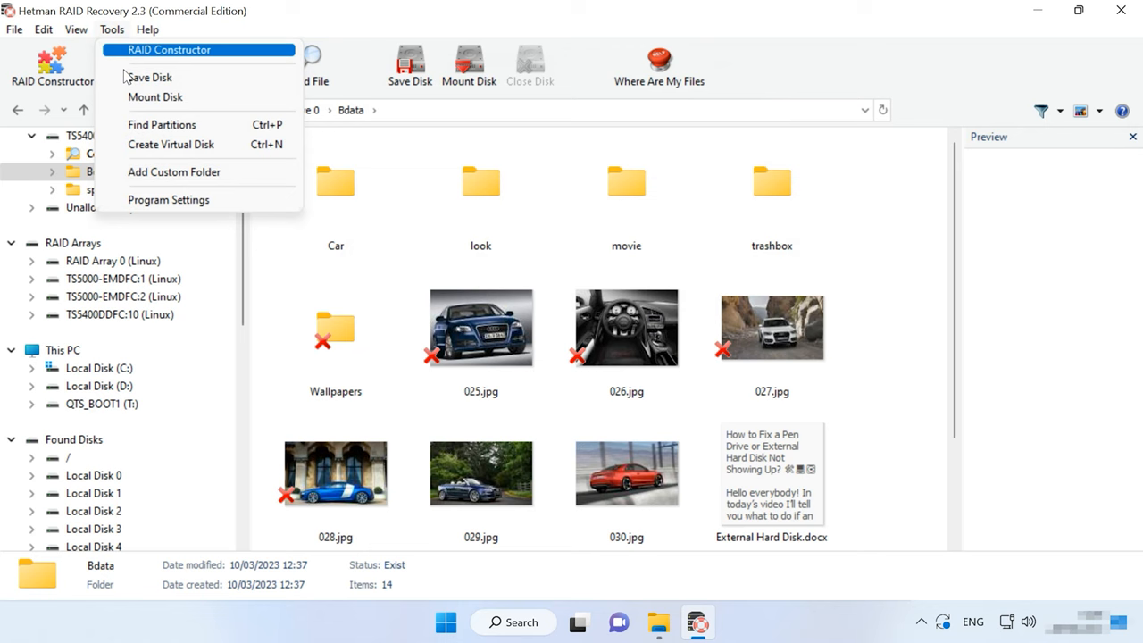
{"action": "left_click", "coordinate": [150, 76]}
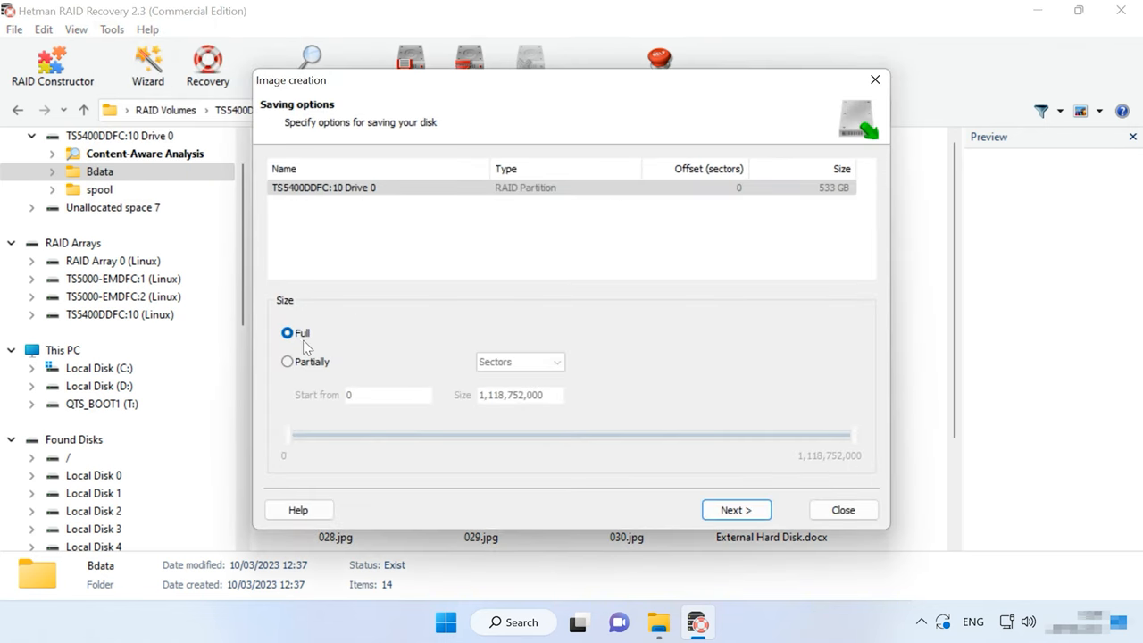
{"action": "left_click", "coordinate": [736, 510]}
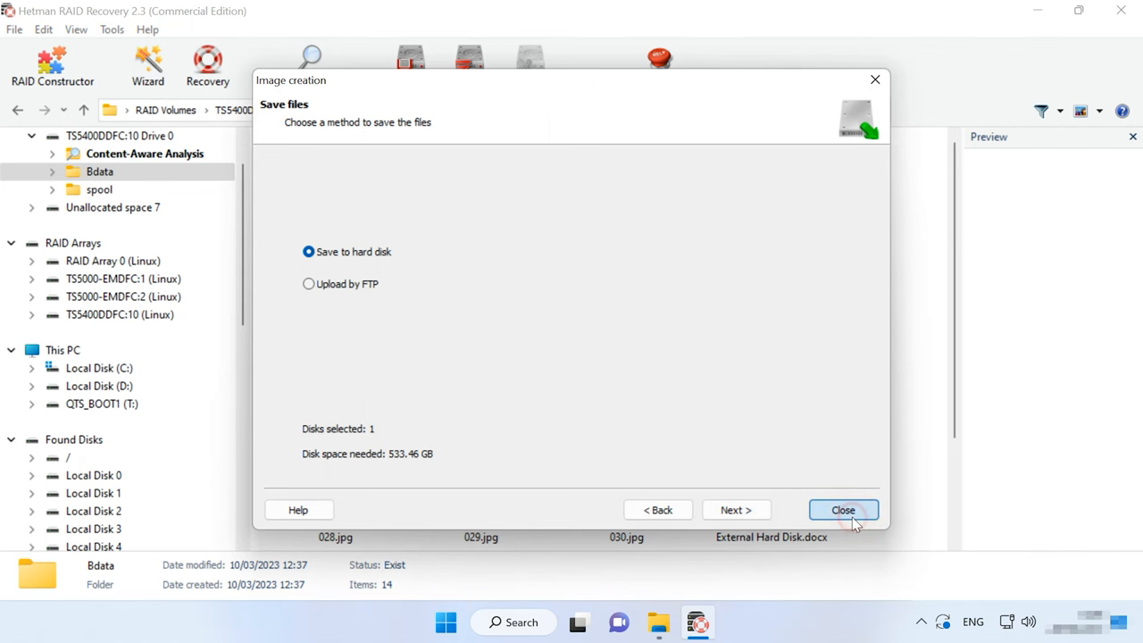
{"action": "left_click", "coordinate": [842, 510]}
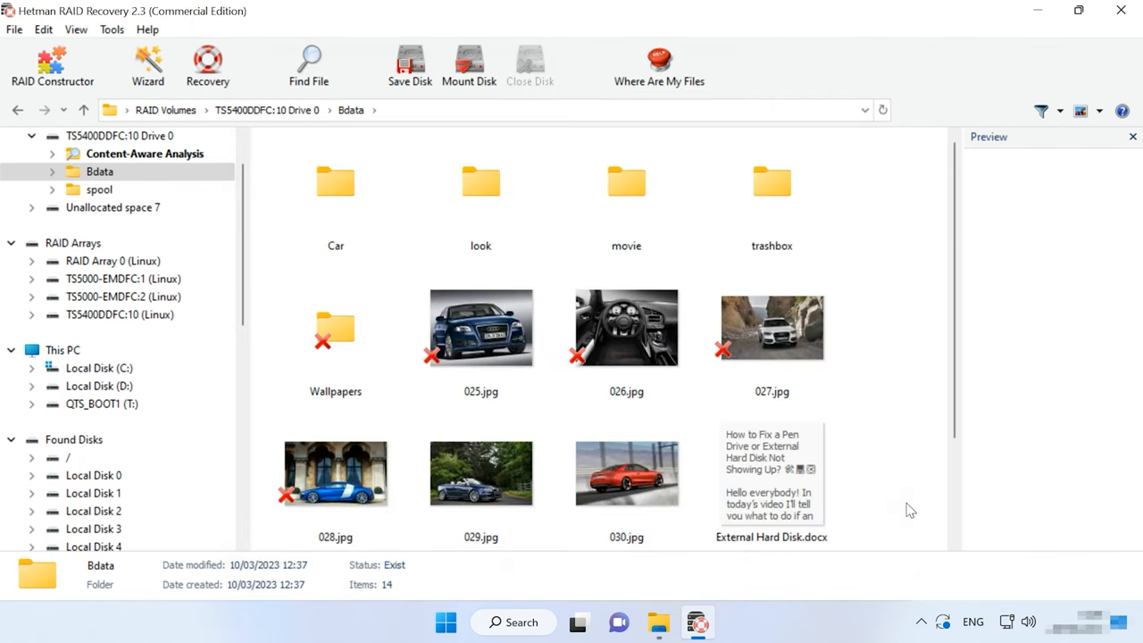